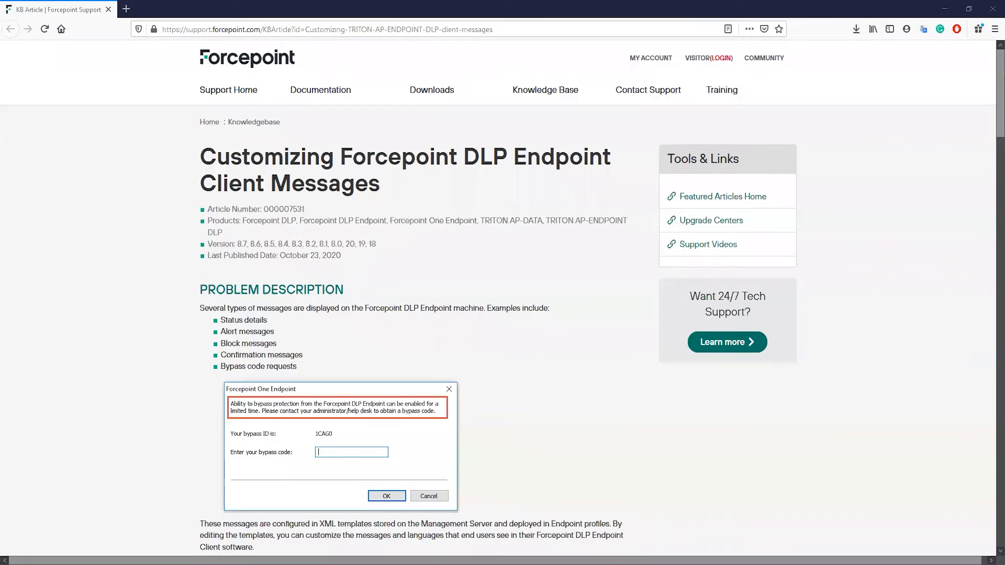
mouse_move(830, 221)
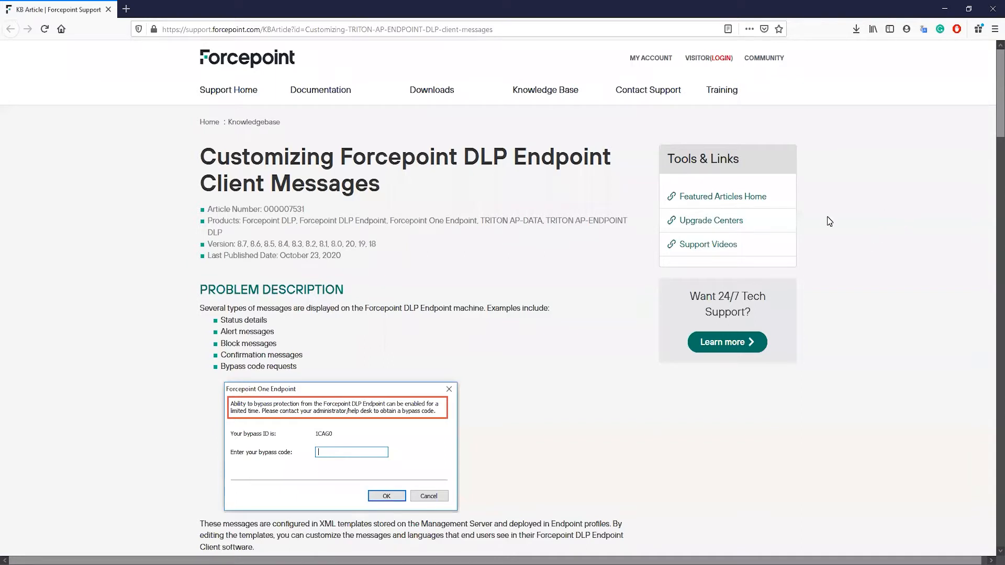
- Scroll the KB article through its radio button, policy link and title bar sections
scroll("down", 3)
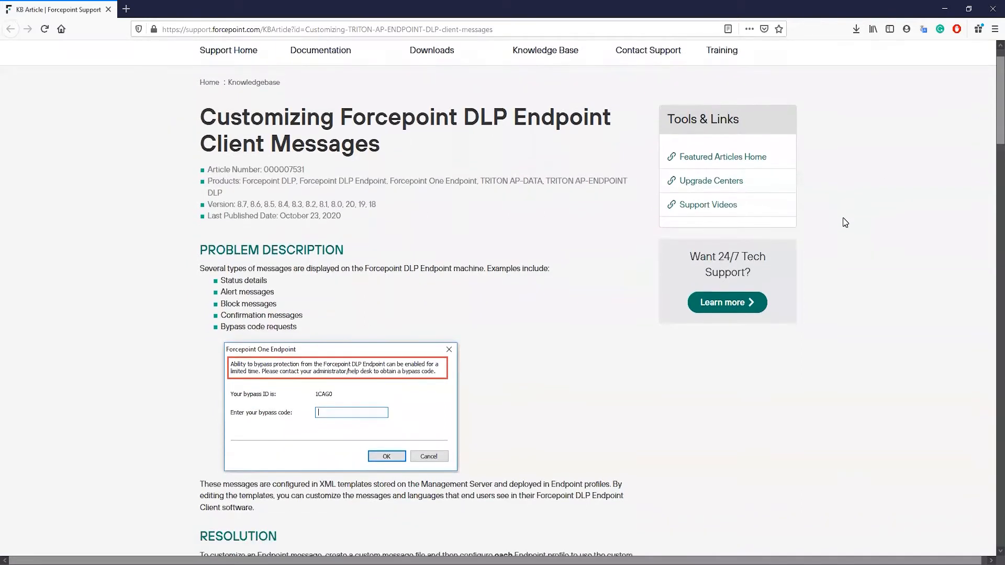
scroll("down", 3)
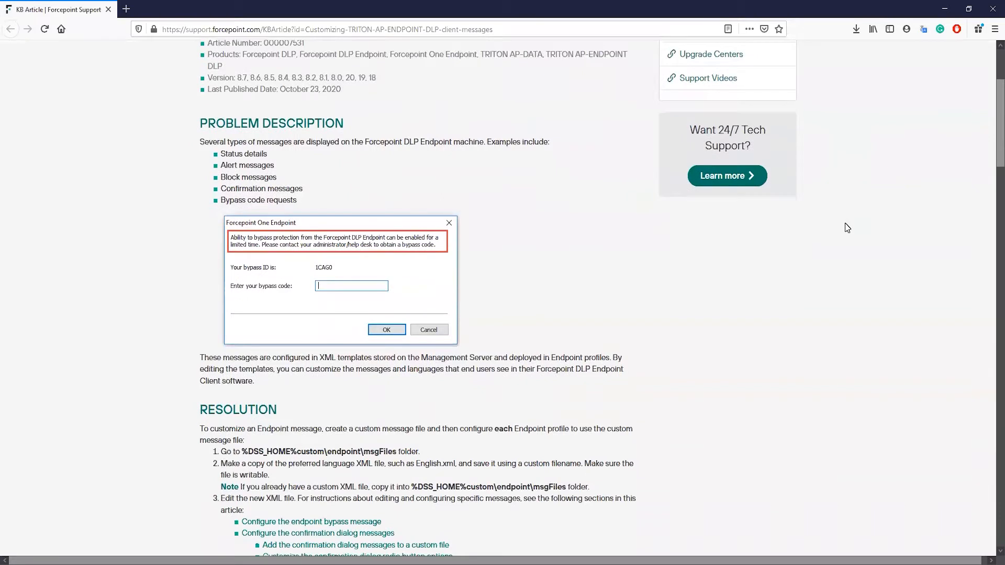
scroll("down", 3)
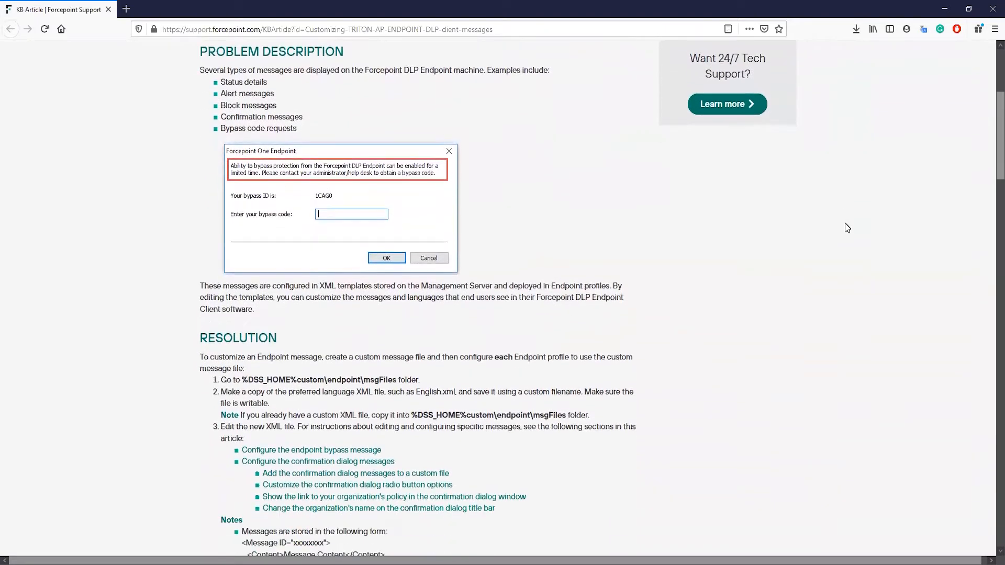
scroll("down", 3)
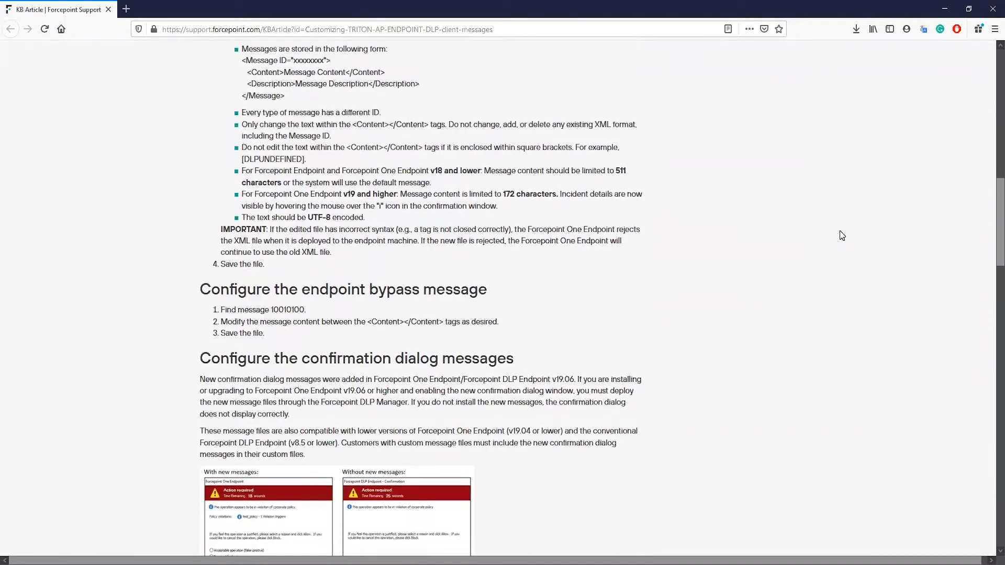
scroll("down", 3)
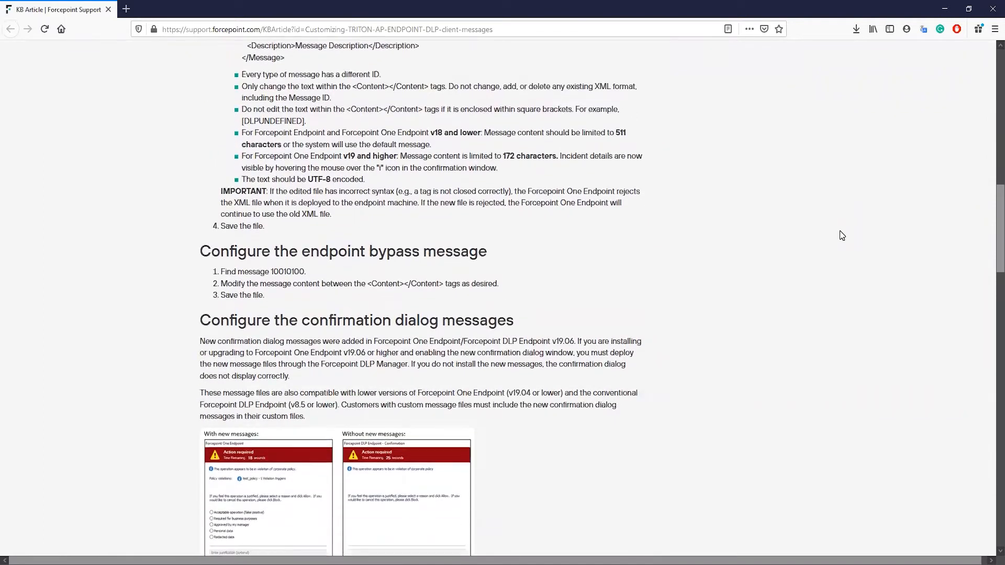
scroll("down", 3)
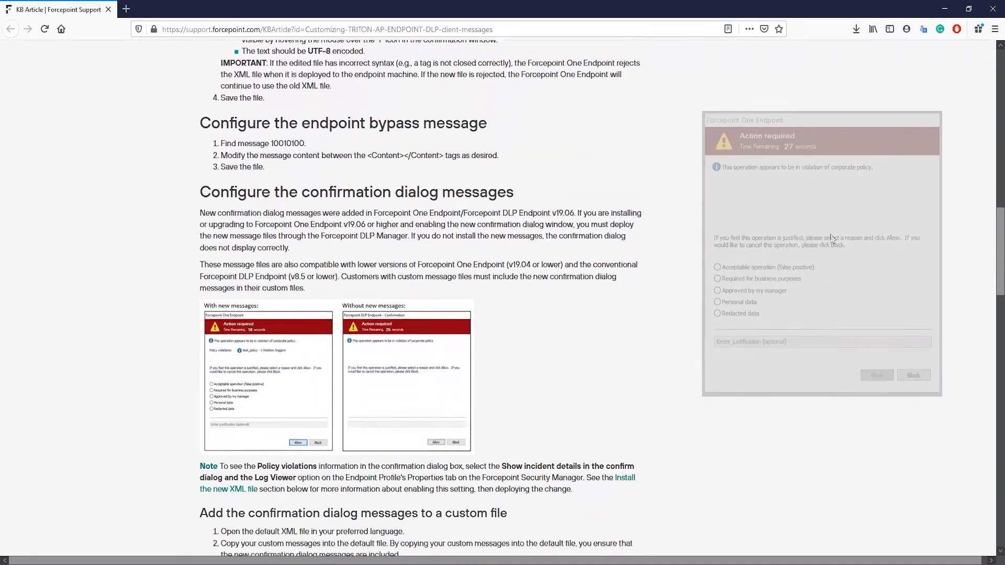
scroll("down", 3)
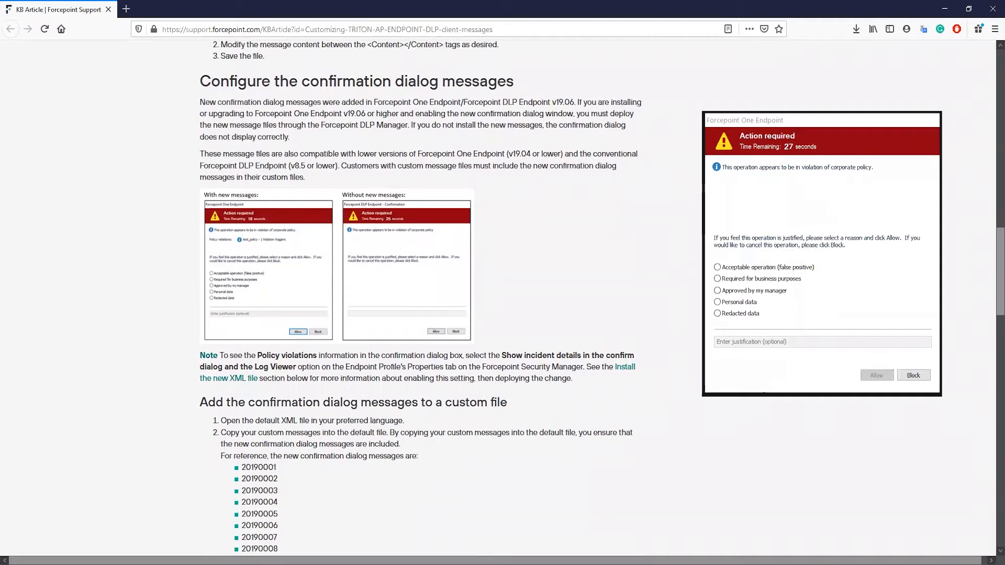
scroll("down", 3)
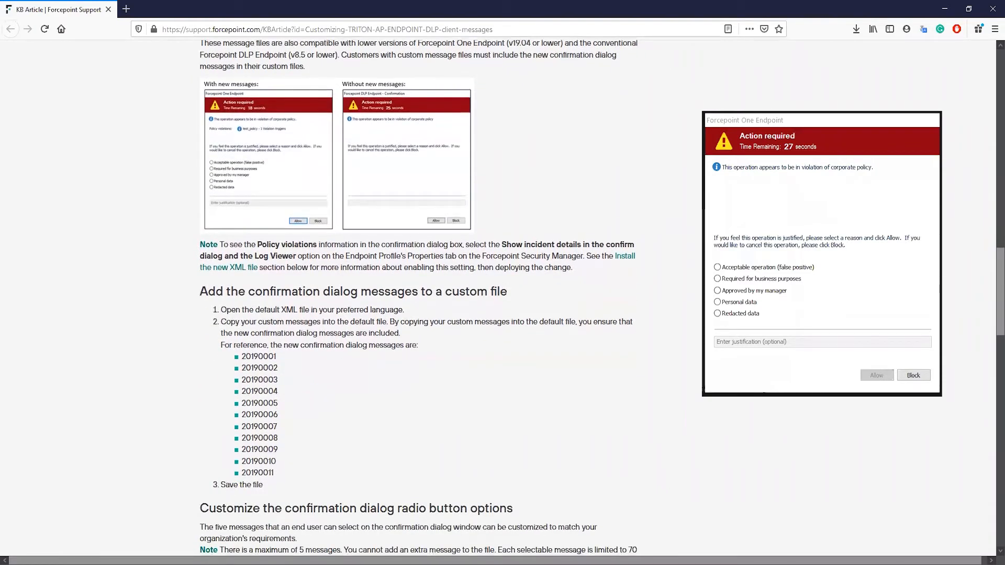
scroll("down", 3)
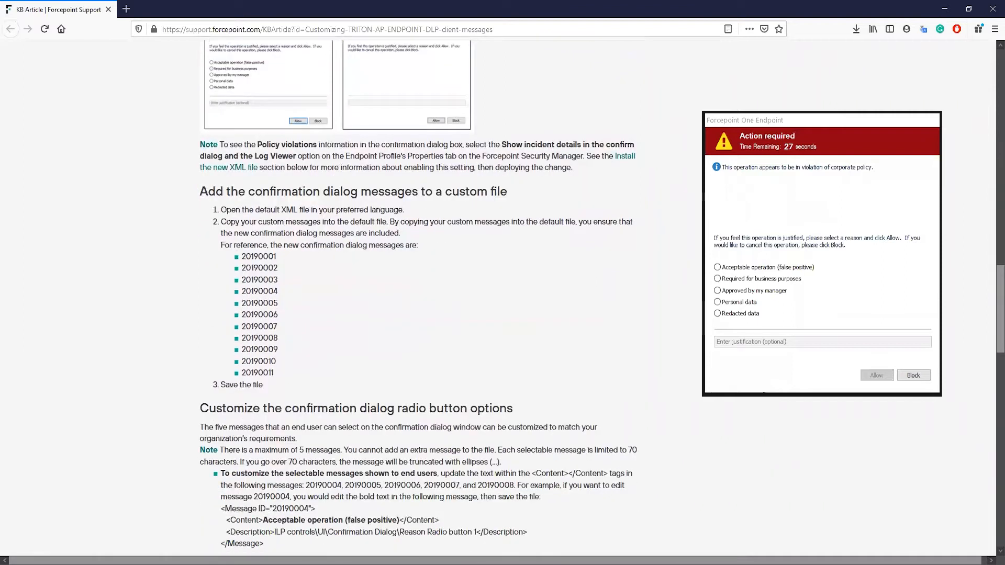
scroll("down", 3)
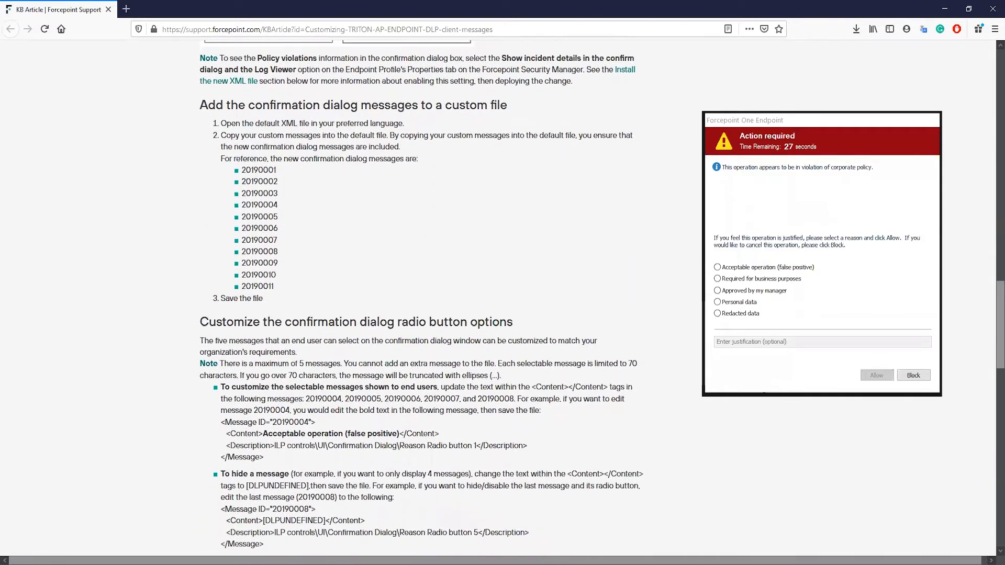
scroll("down", 3)
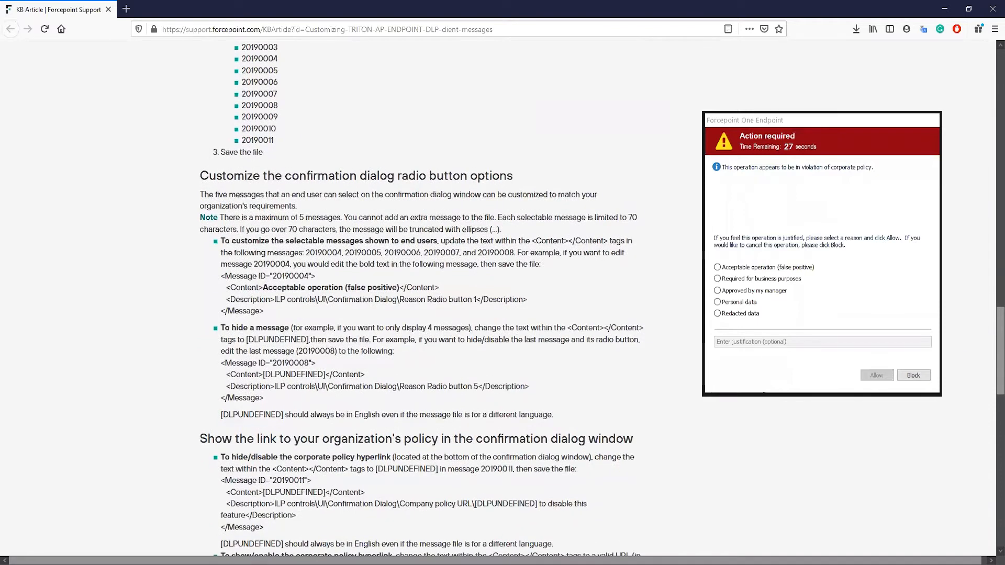
scroll("down", 3)
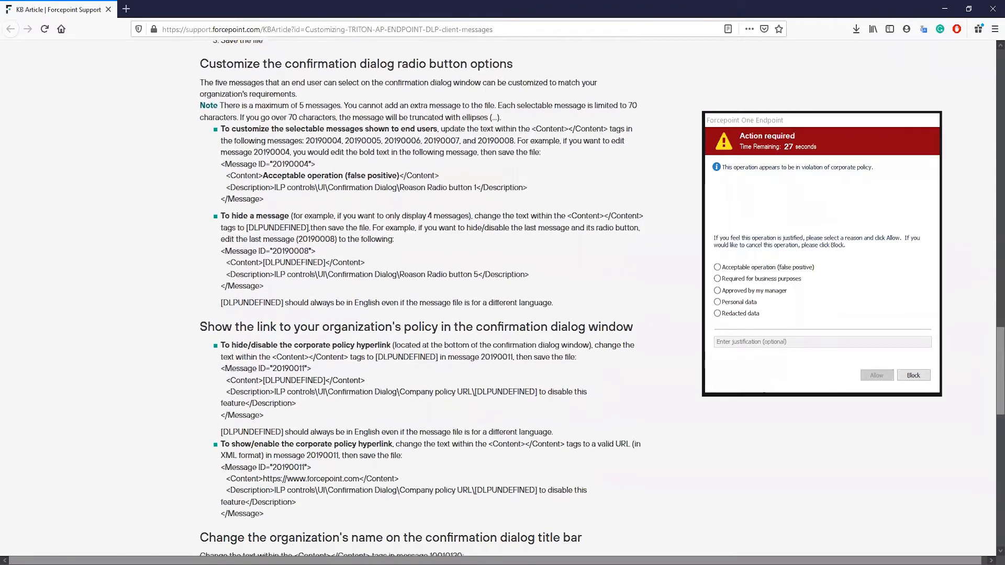
scroll("down", 3)
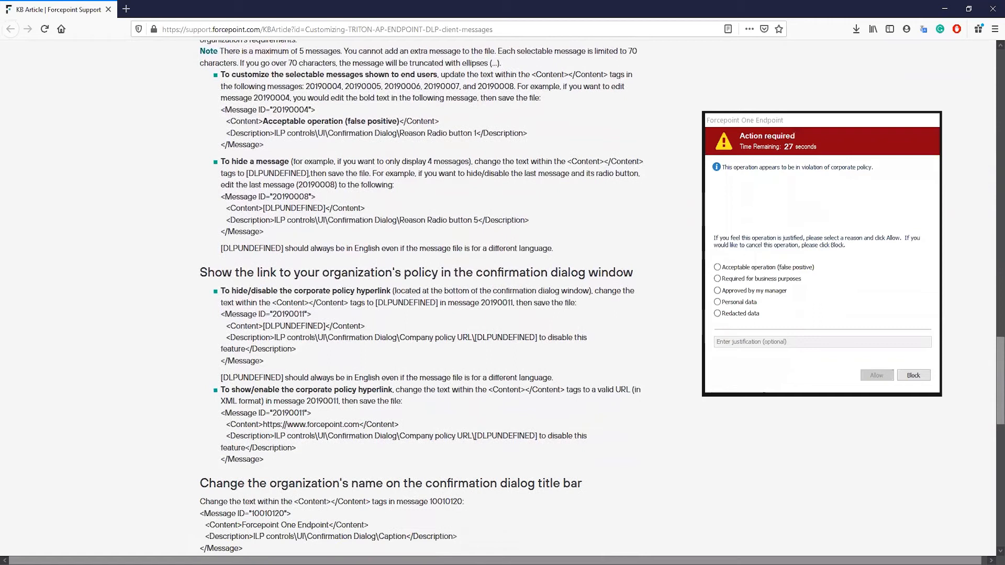
scroll("down", 3)
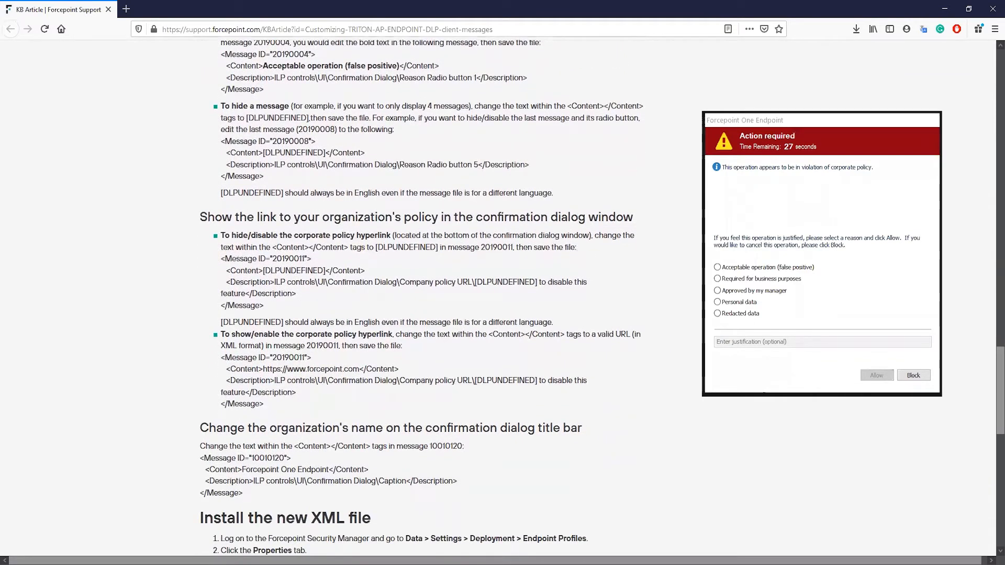
scroll("down", 3)
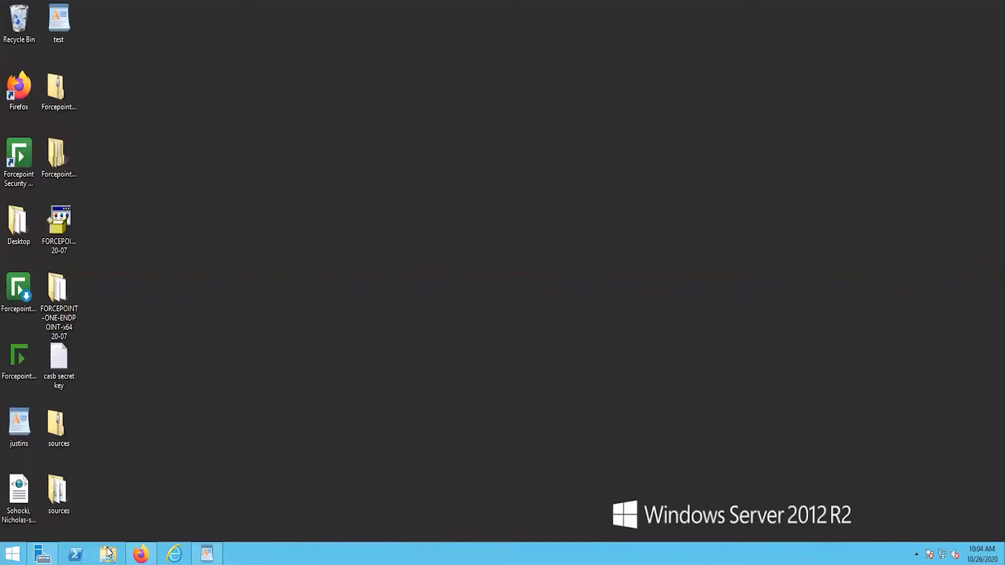
- Browse to the custom endpoint msgFiles folder and select English.xml to duplicate
left_click(107, 554)
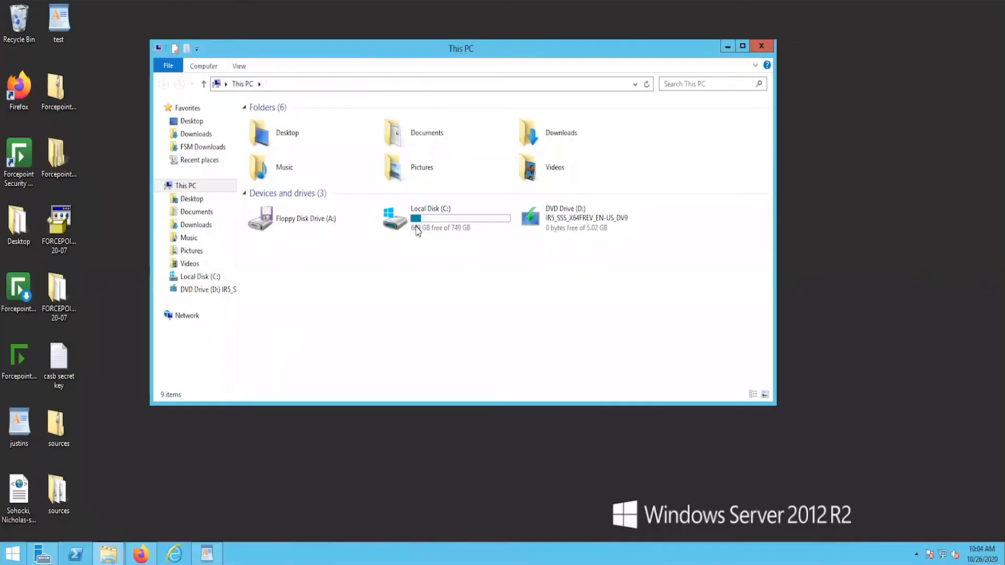
double_click(431, 218)
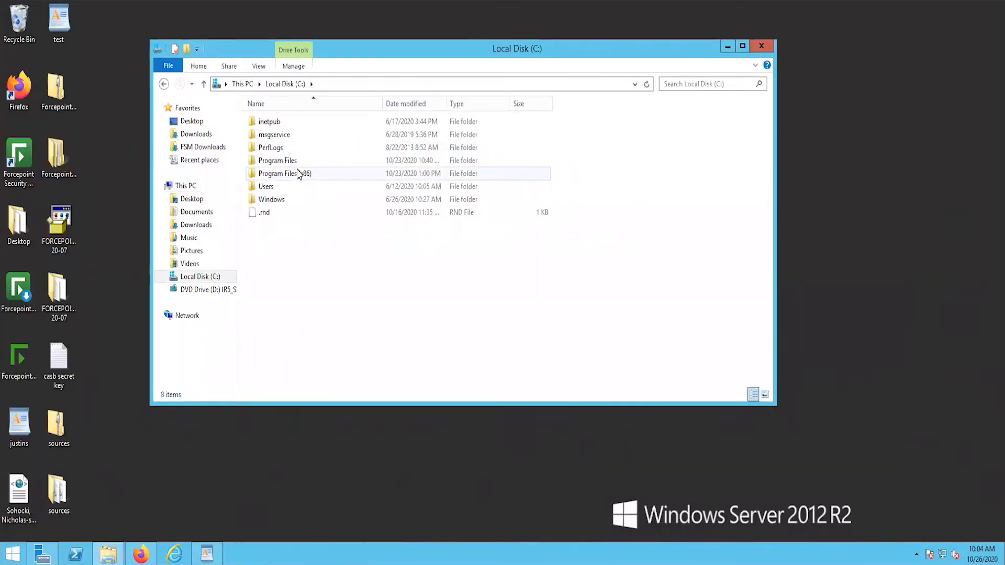
double_click(284, 173)
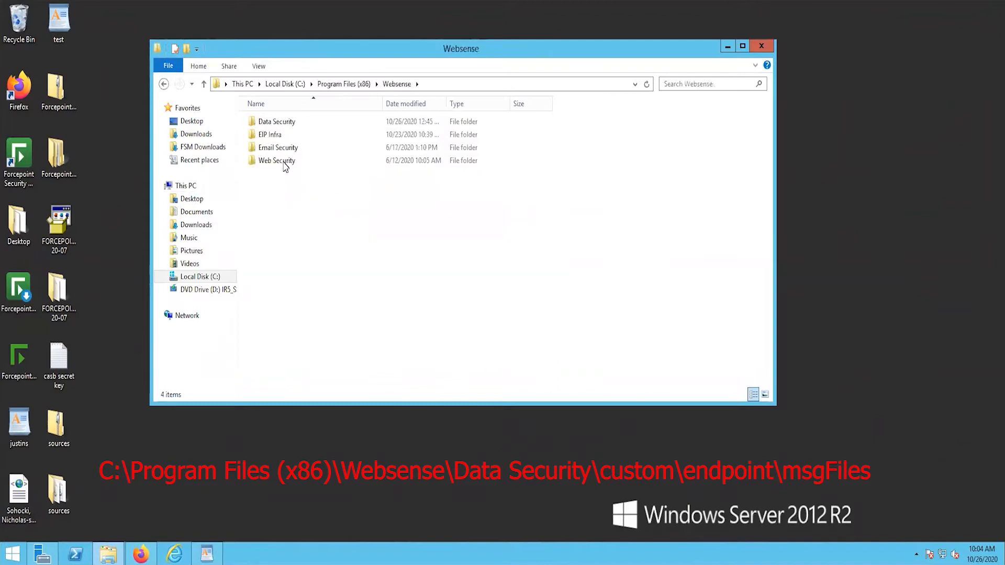
double_click(277, 121)
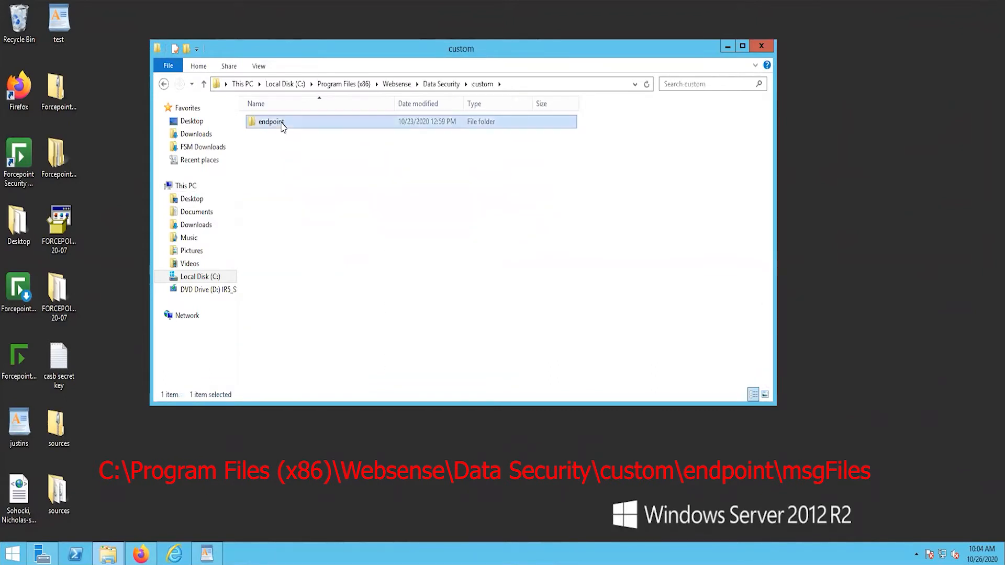
double_click(270, 121)
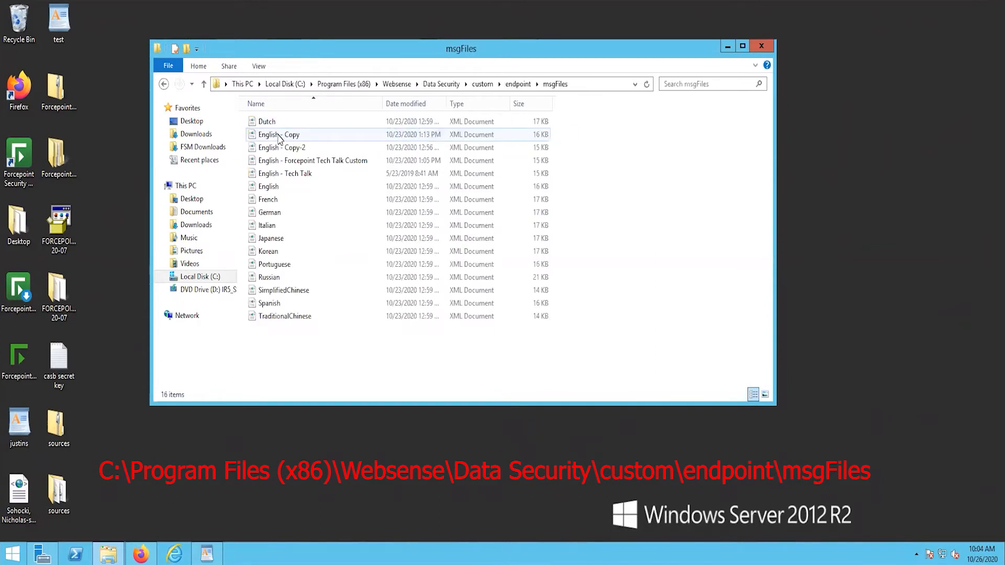
left_click(269, 186)
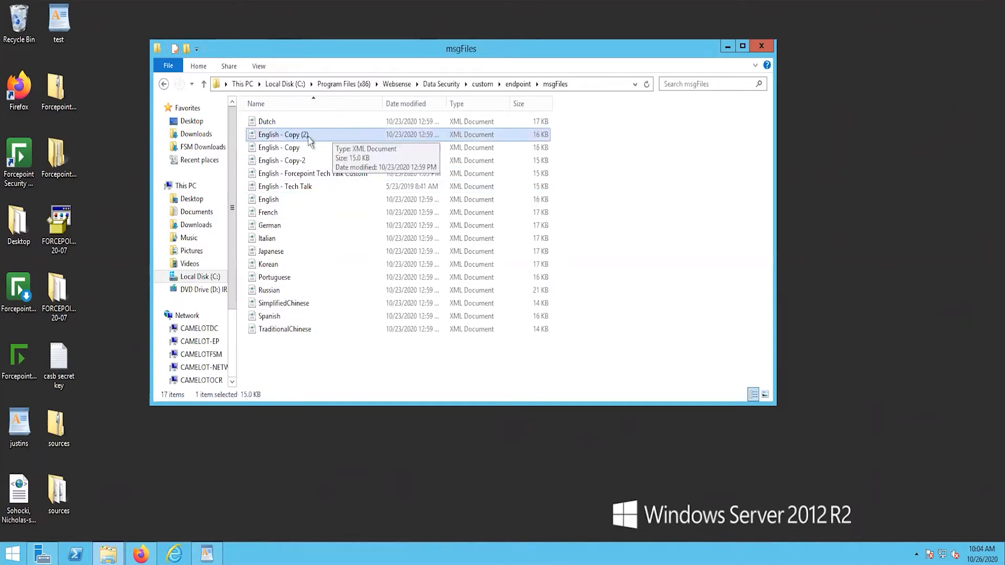
- Open English - Copy (2).xml with the Edit with Notepad++ context-menu option
right_click(282, 134)
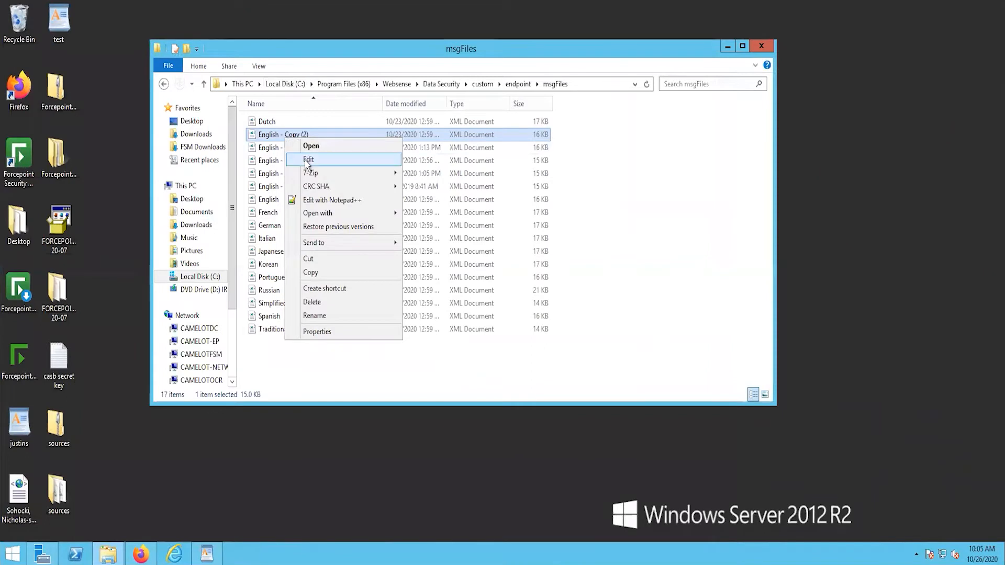
mouse_move(320, 199)
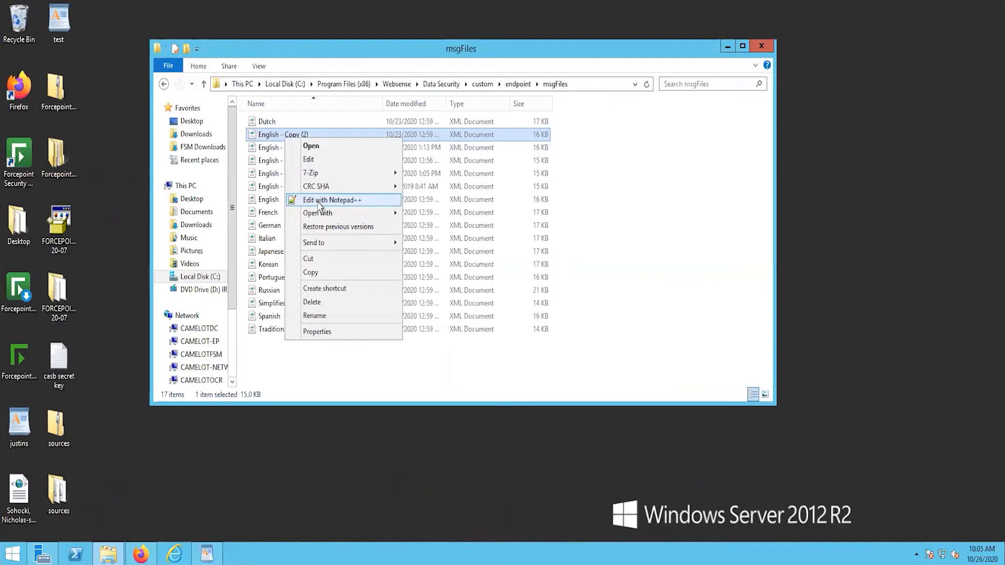
left_click(332, 200)
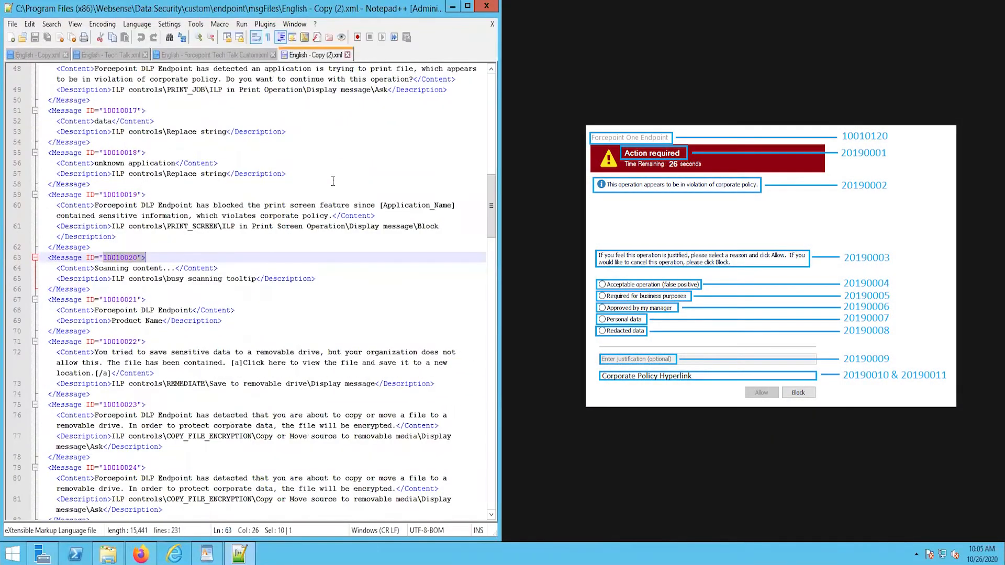
- Use Find to locate the 'Tech Talk C' title bar message and message 20190001
key("Ctrl+f")
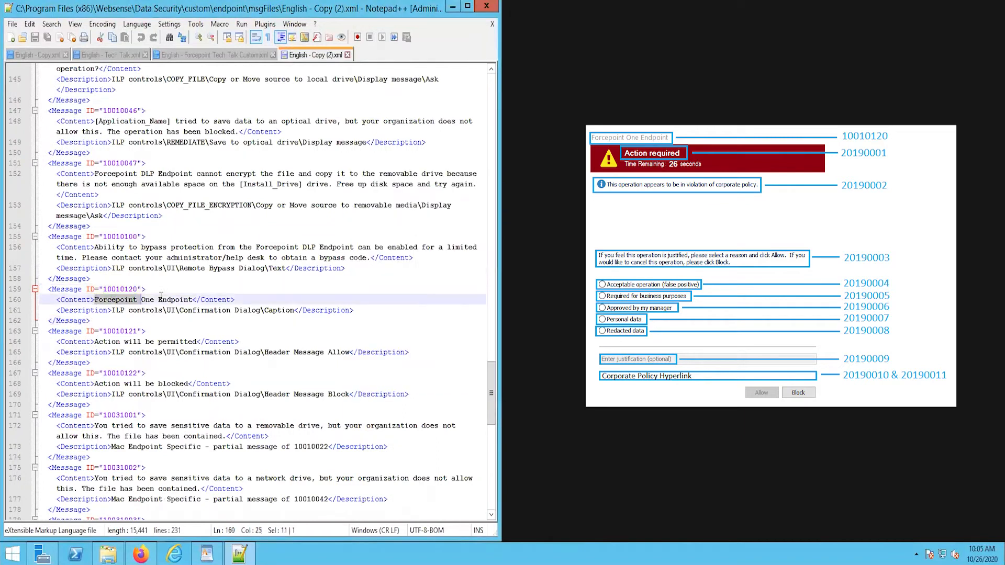
type("Tech Talk Confirm Pag")
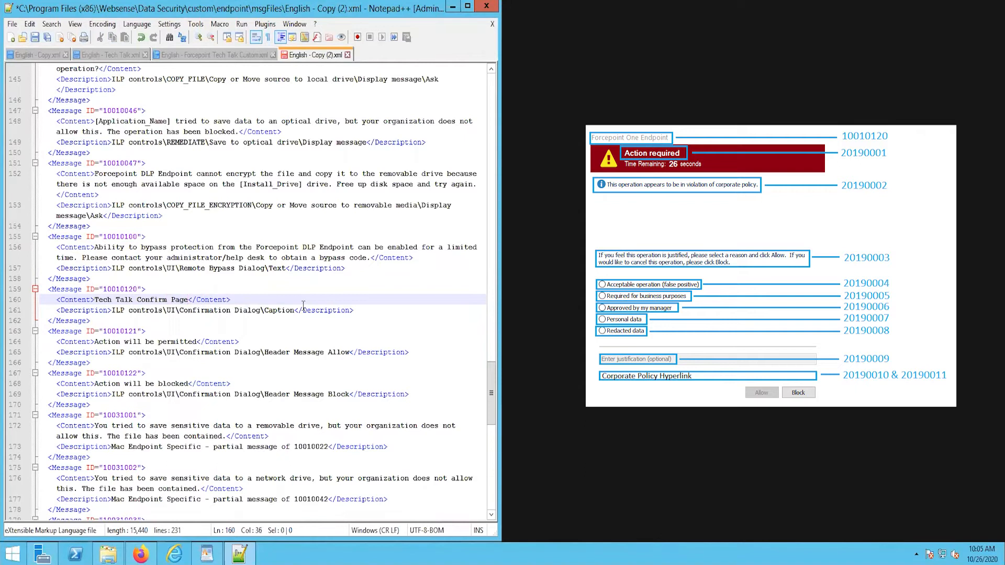
scroll("down", 3)
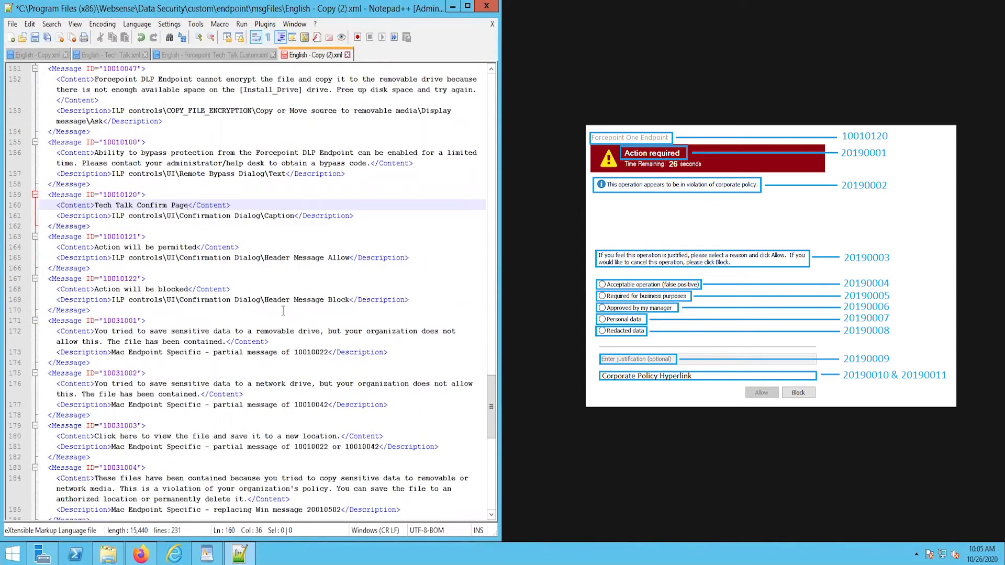
key("ctrl+f")
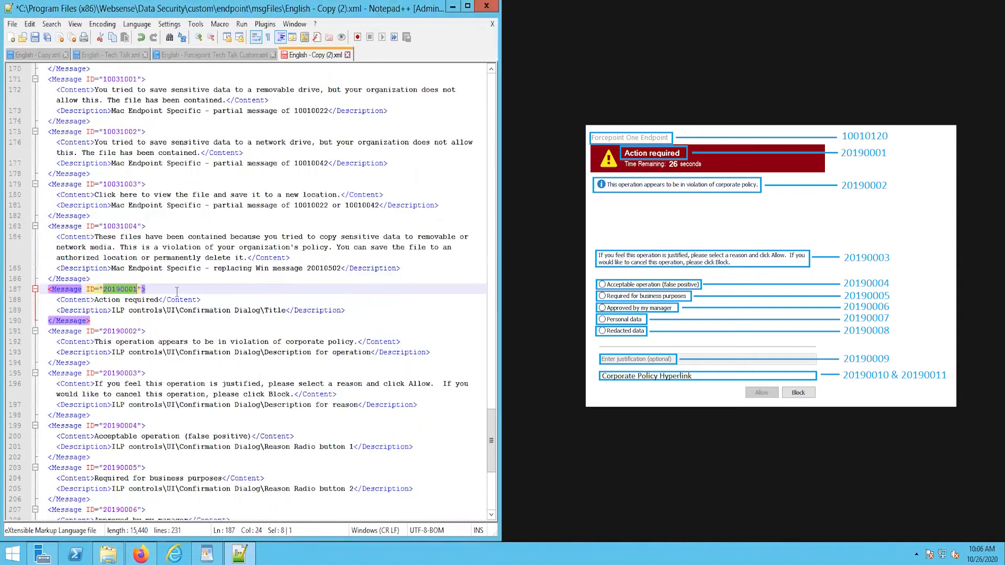
type("Take an")
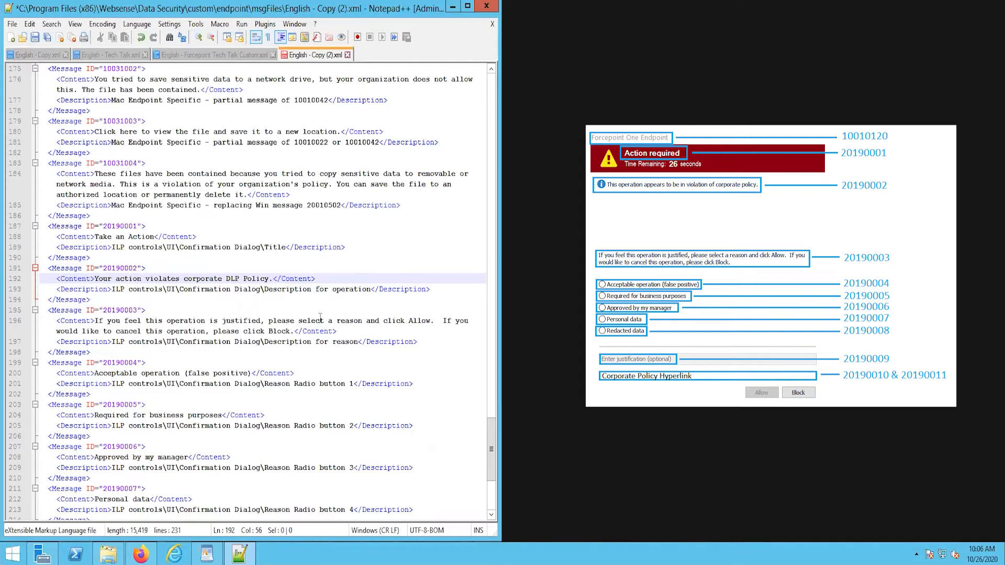
- Rewrite the reason prompt and reason options, including 'Not sensitive' and 'Internal approval already received.'
left_click_drag(96, 320, 286, 331)
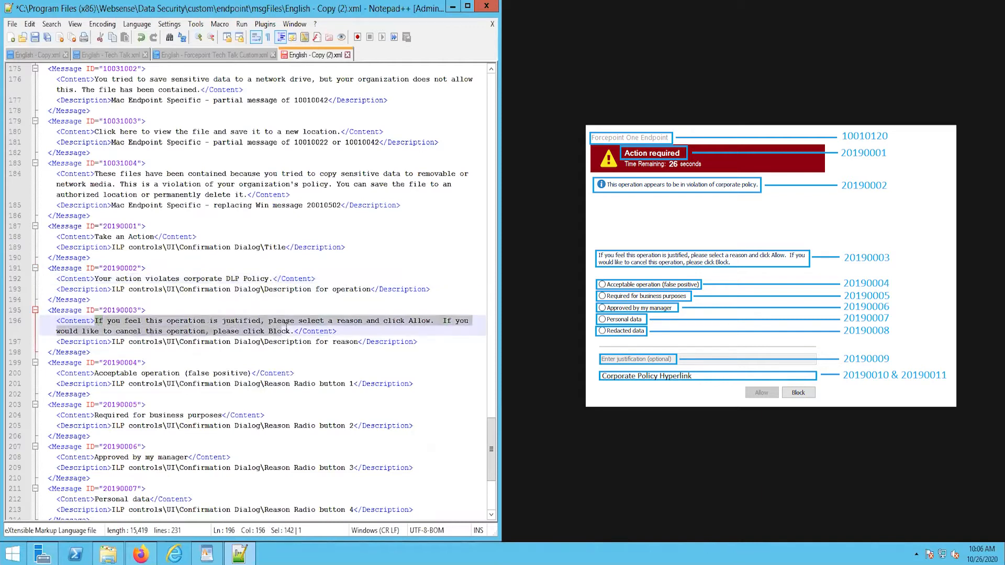
type("Justify your actions, and select whether you should allow the s</Content>")
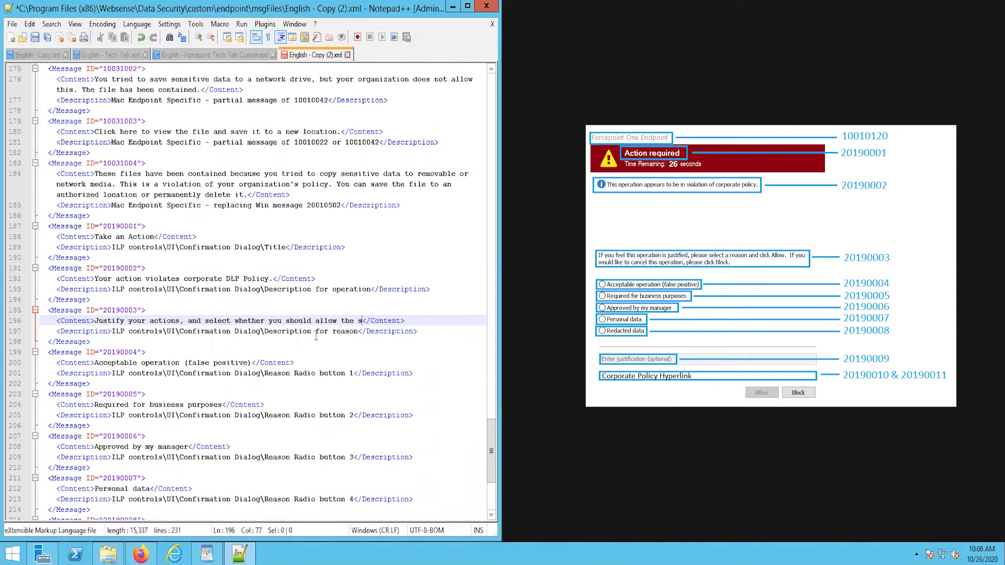
type("or block this")
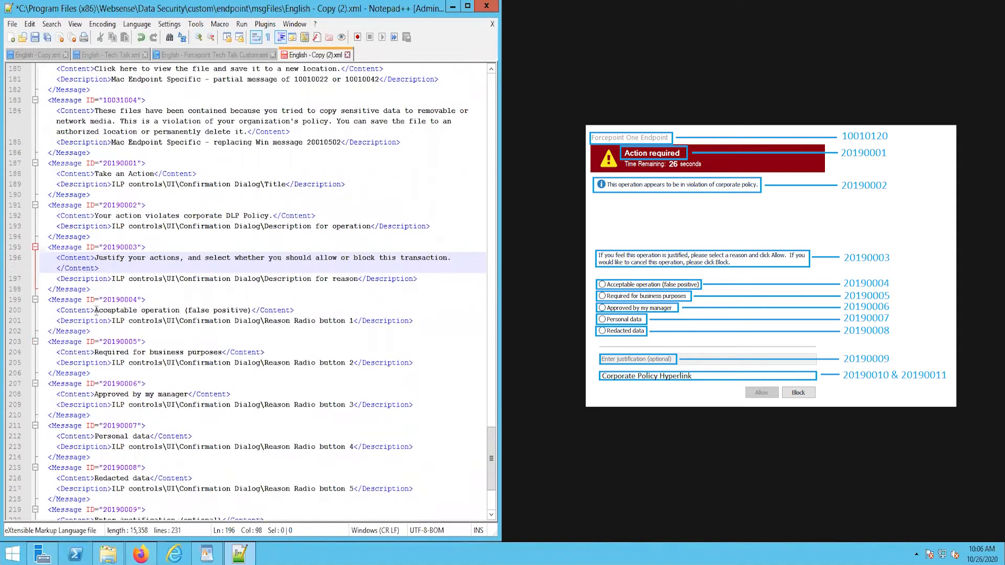
type("Not sensit")
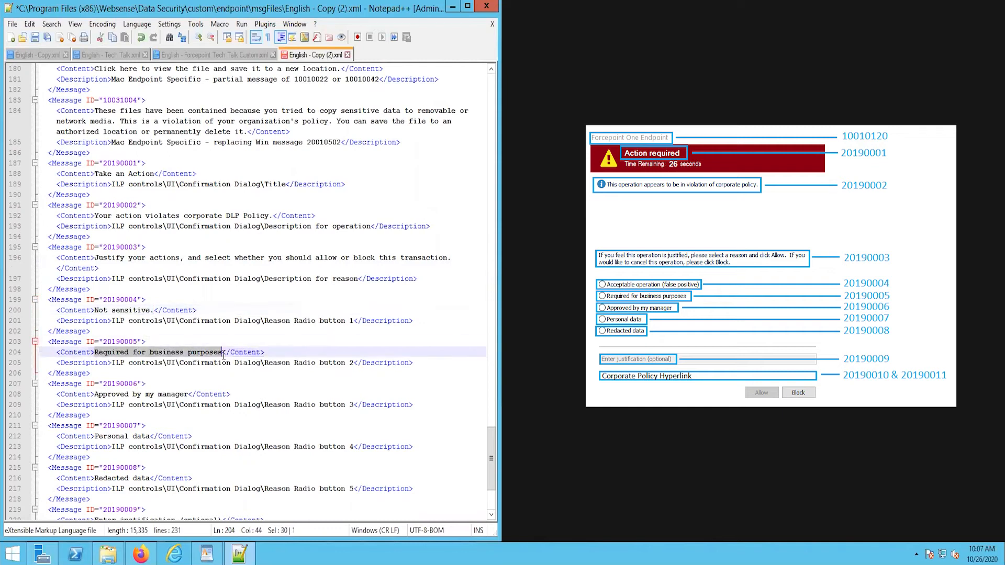
type("Data related to job r")
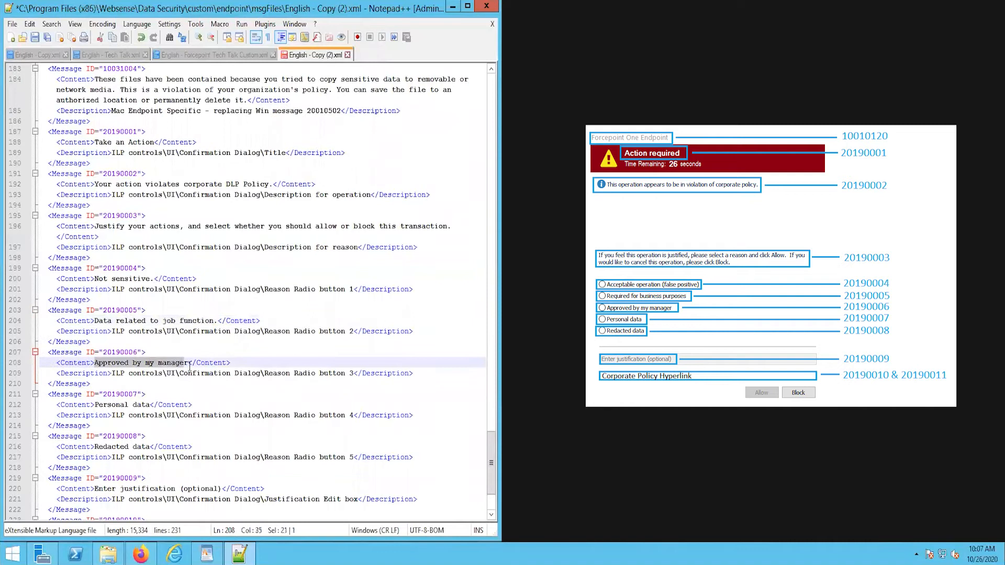
type("Internal approval alread")
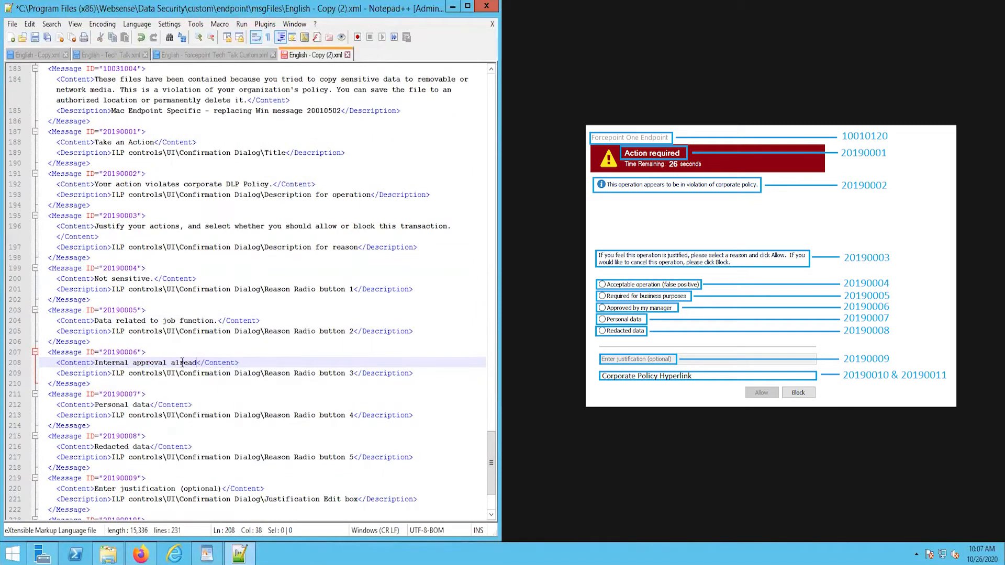
type("received.")
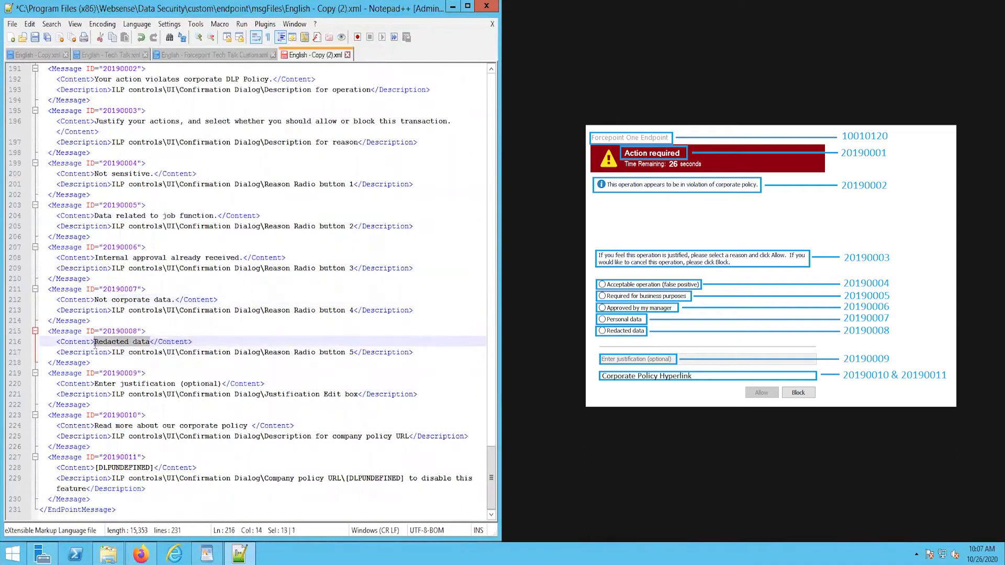
type("The f")
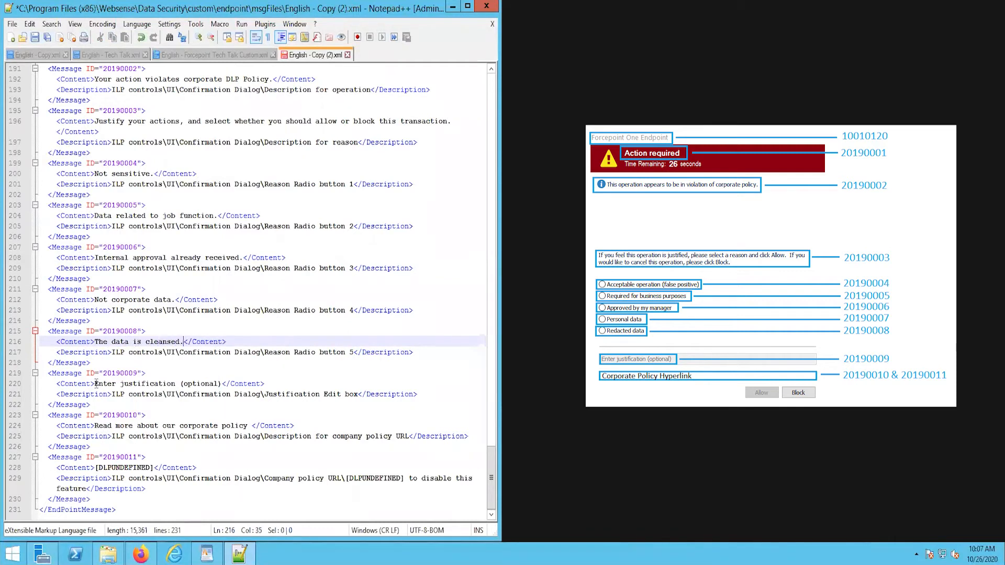
type("Type yo")
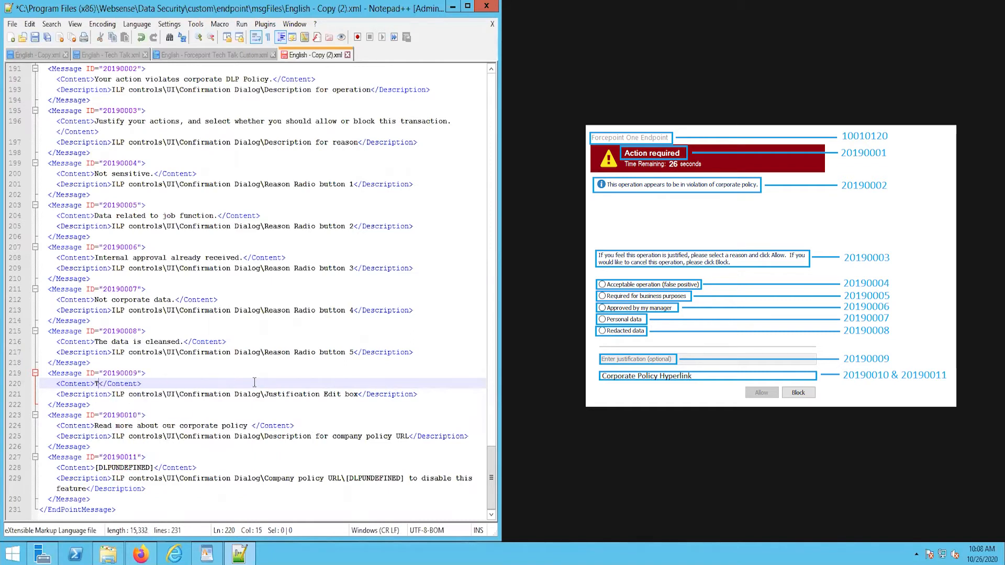
type("Input a justification for this action.")
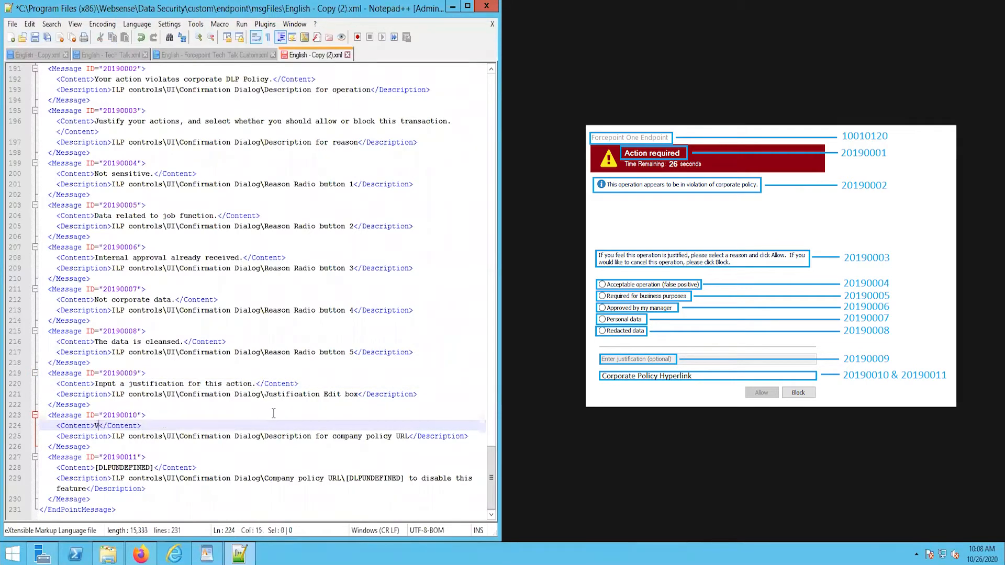
type("View corporate policy.")
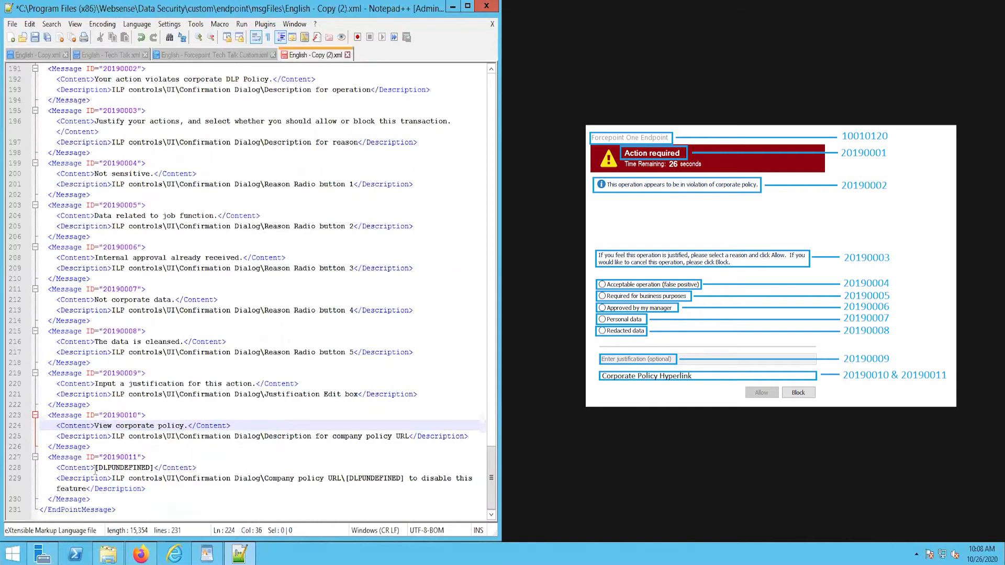
type("https://qoogle.")
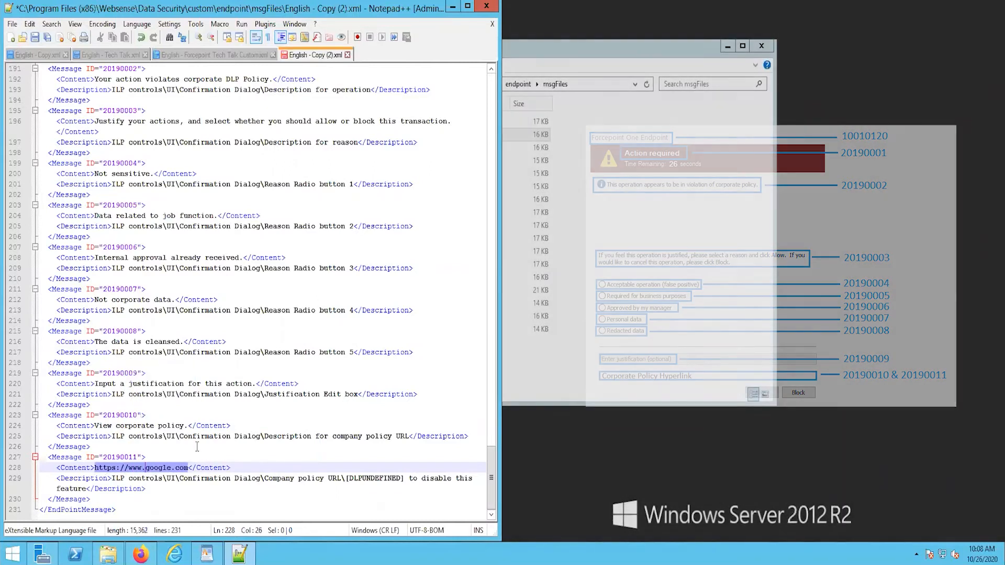
left_click(12, 24)
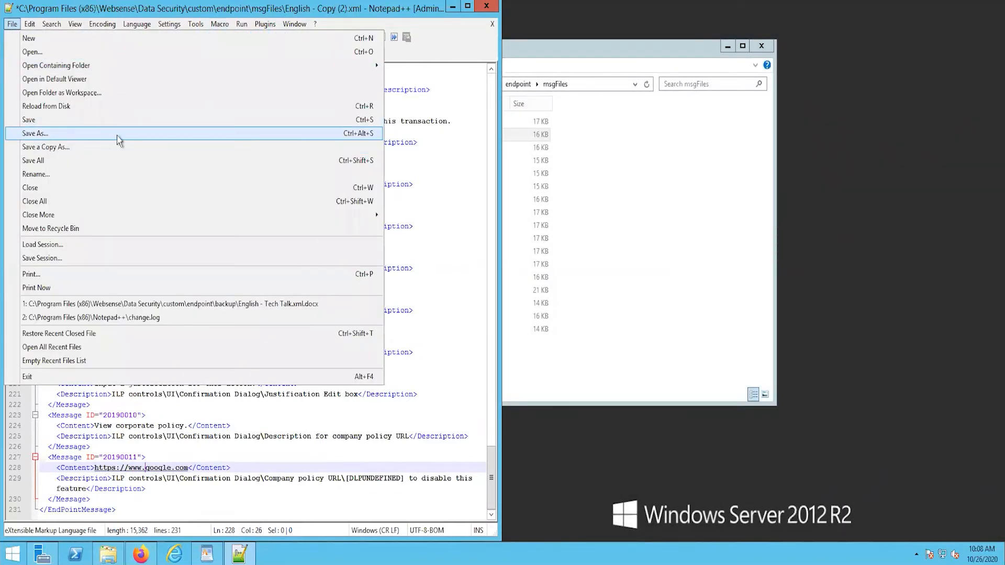
- Store the edited file through Save As under the name English - Tech Talk Confirm.xml
left_click(35, 133)
type("English - Tech Talk Confirm.xml")
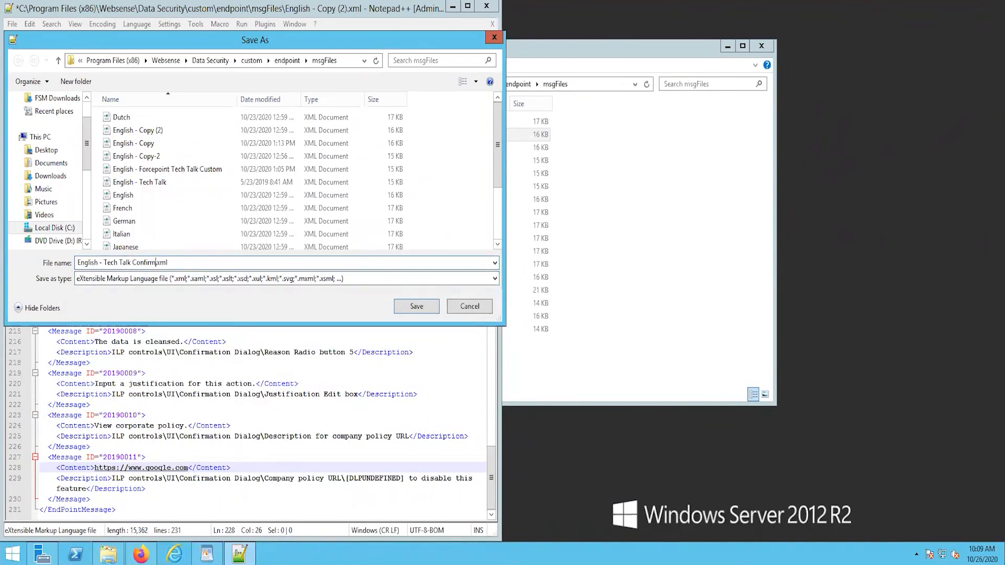
left_click(416, 305)
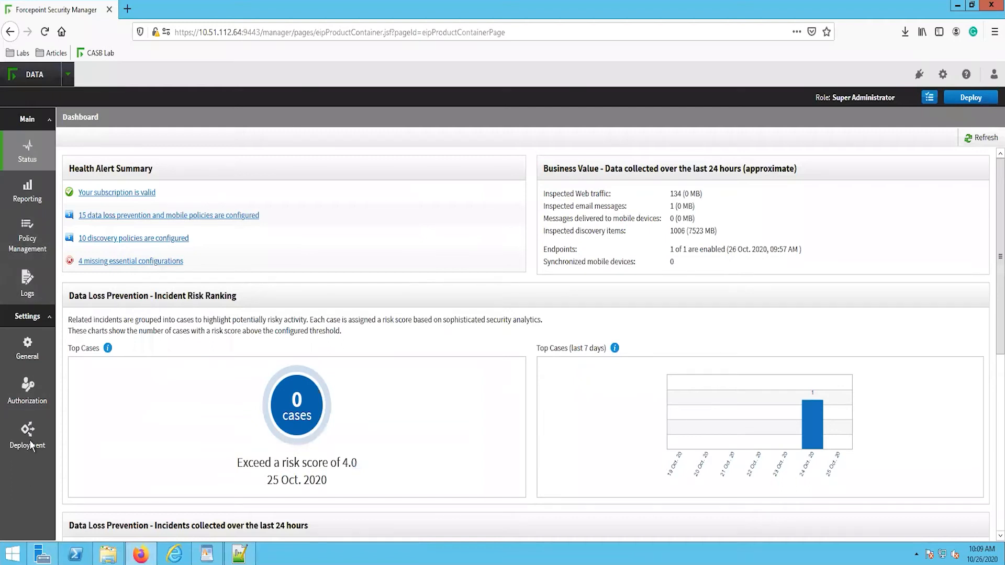
- Set Default Profile's message template to English - Tech Talk Confirm.xml, save, and deploy
left_click(26, 436)
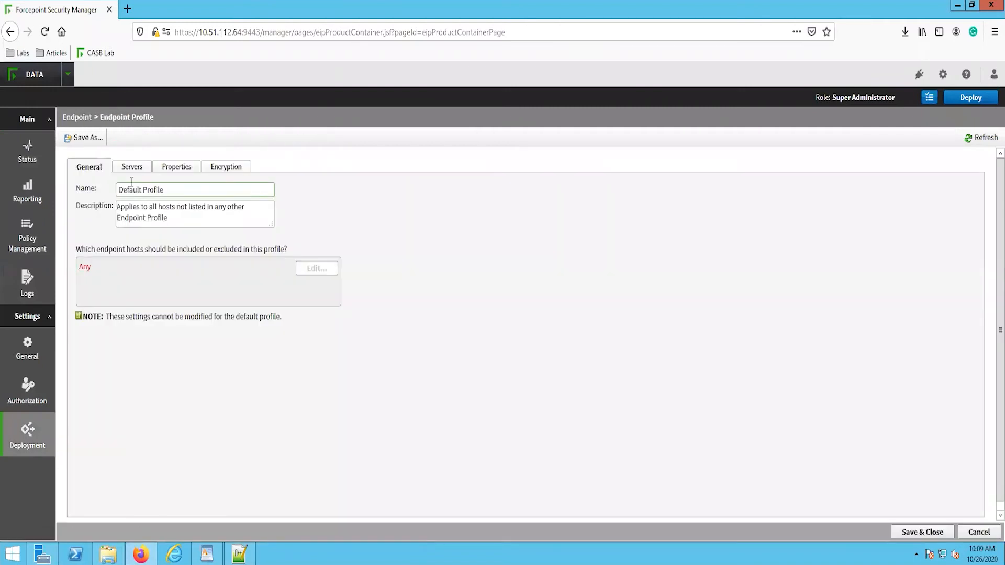
left_click(177, 166)
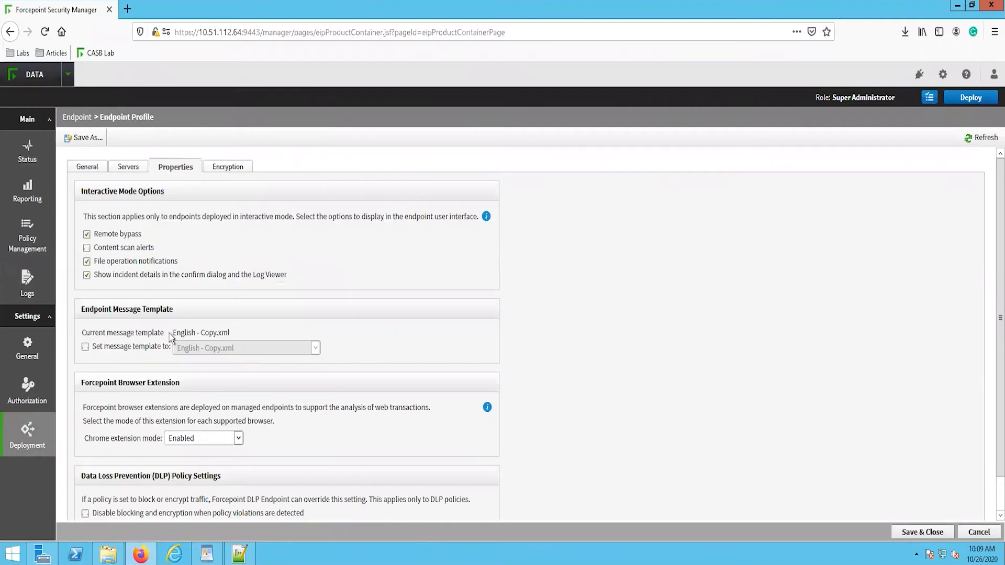
mouse_move(86, 347)
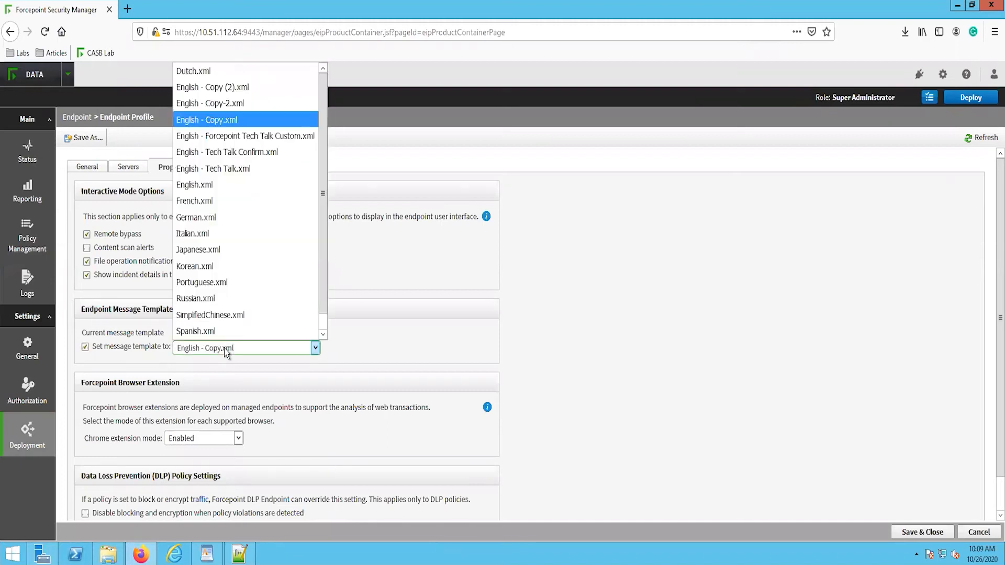
left_click(225, 152)
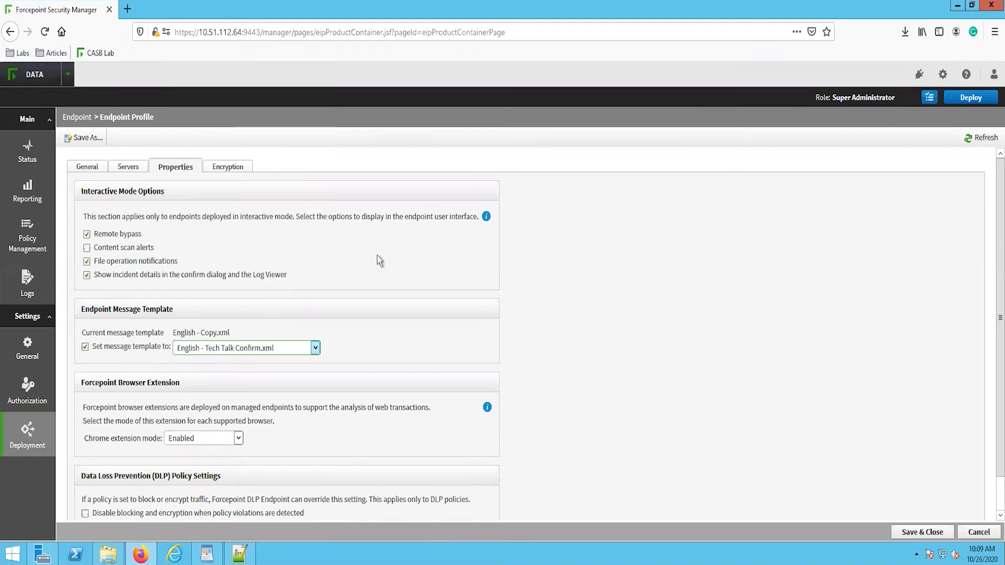
left_click(979, 532)
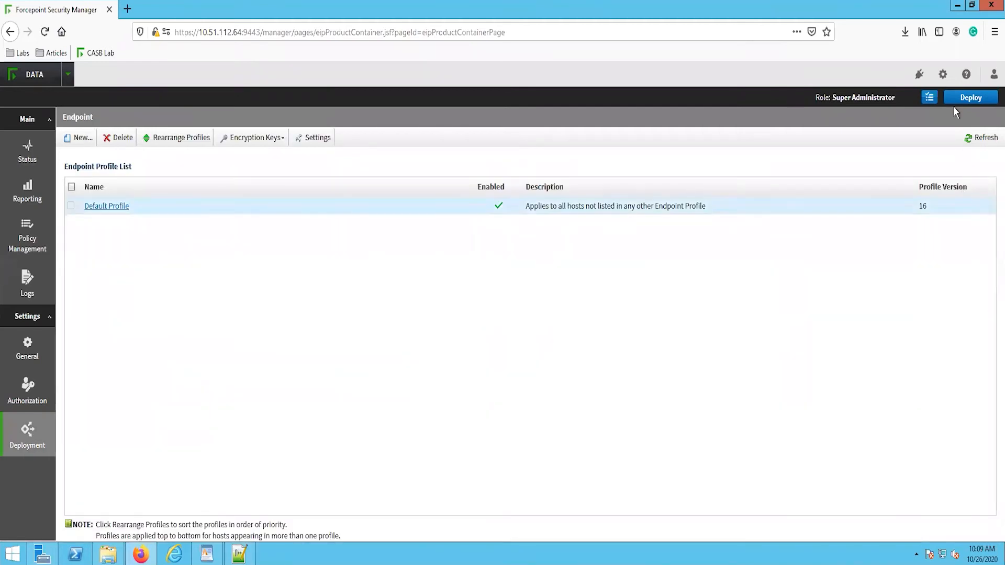
left_click(971, 98)
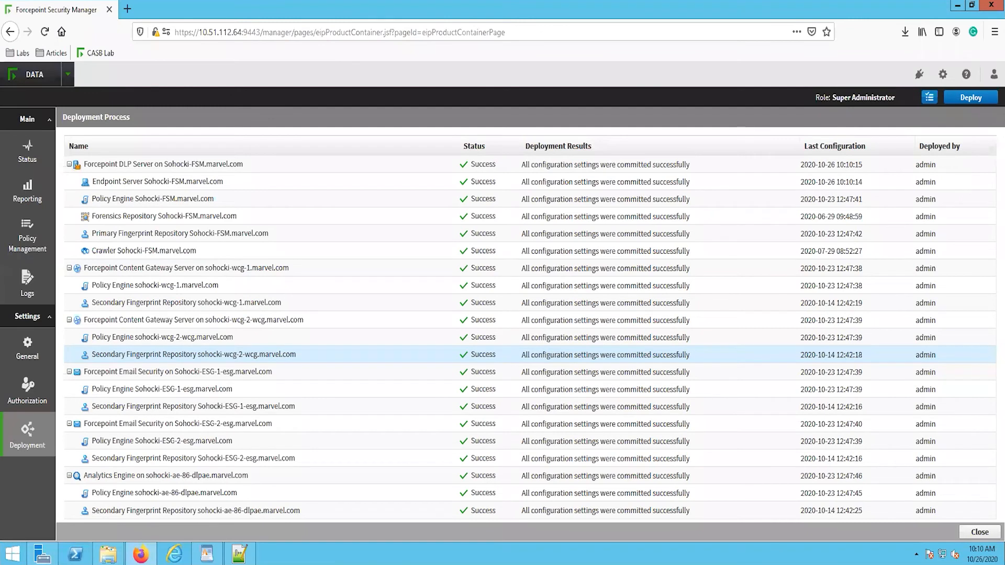
mouse_move(226, 129)
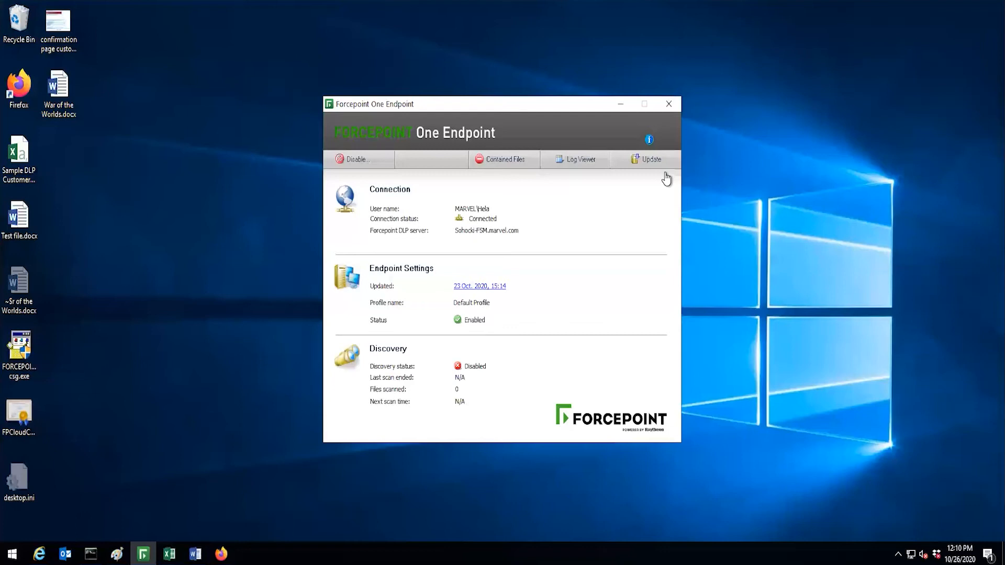
mouse_move(653, 159)
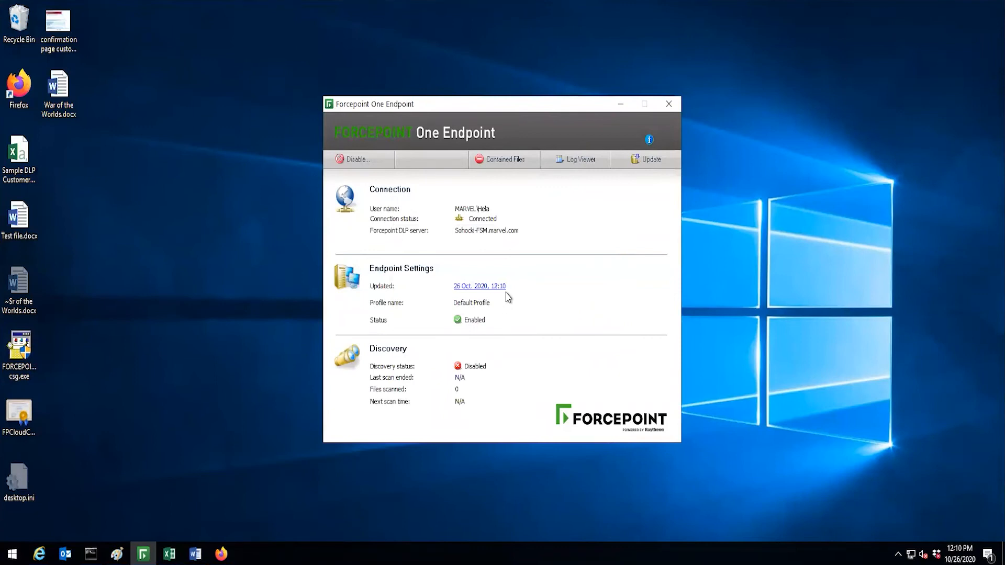
mouse_move(597, 168)
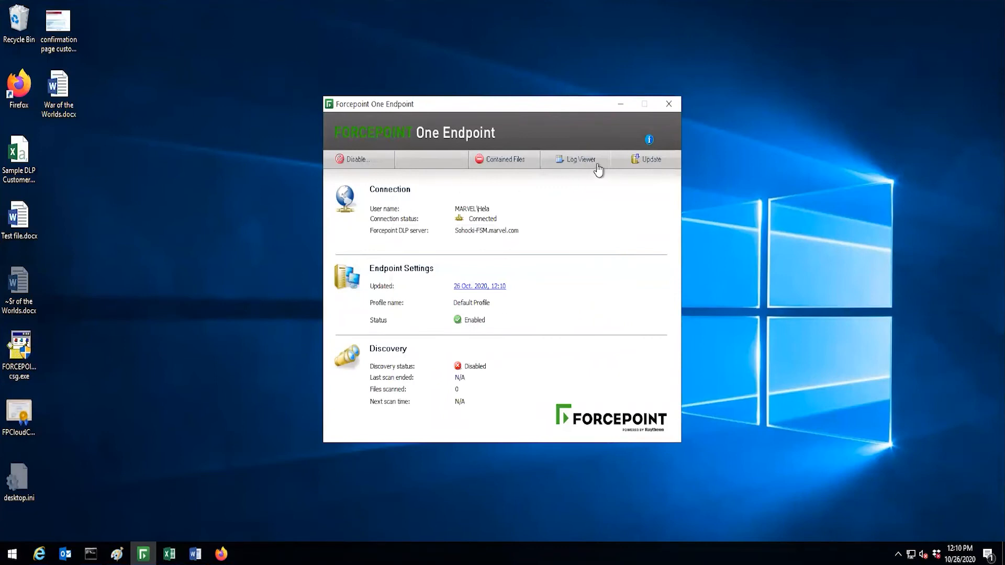
- Open the Forcepoint One Endpoint Log Viewer
left_click(580, 159)
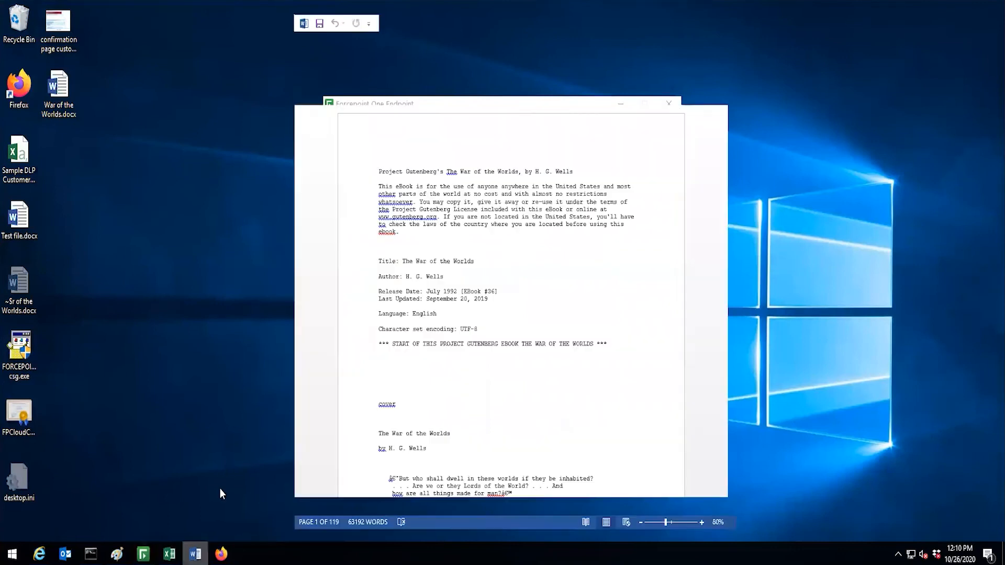
- Print War of the Worlds with Microsoft Print to PDF and save the output
key("ctrl+p")
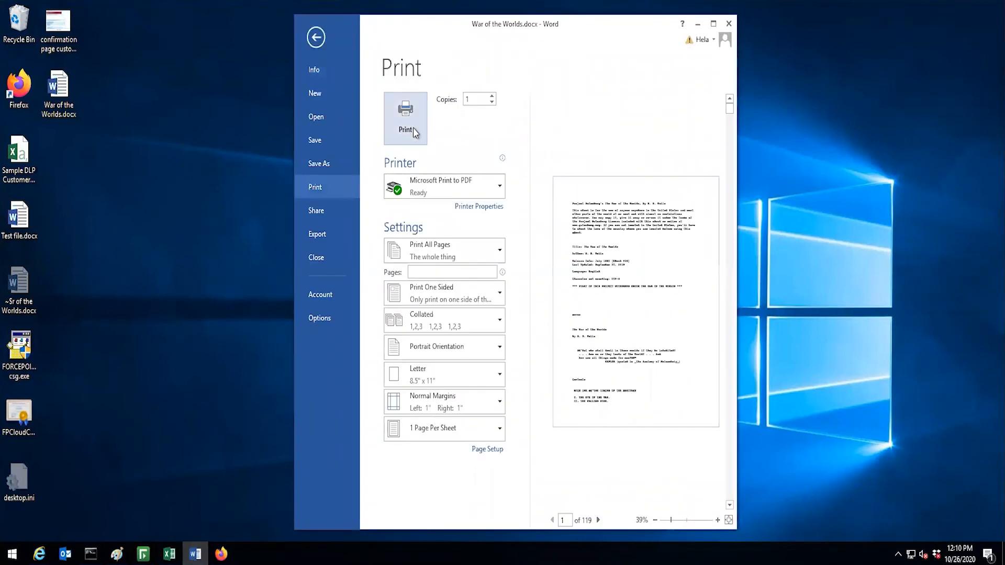
left_click(405, 117)
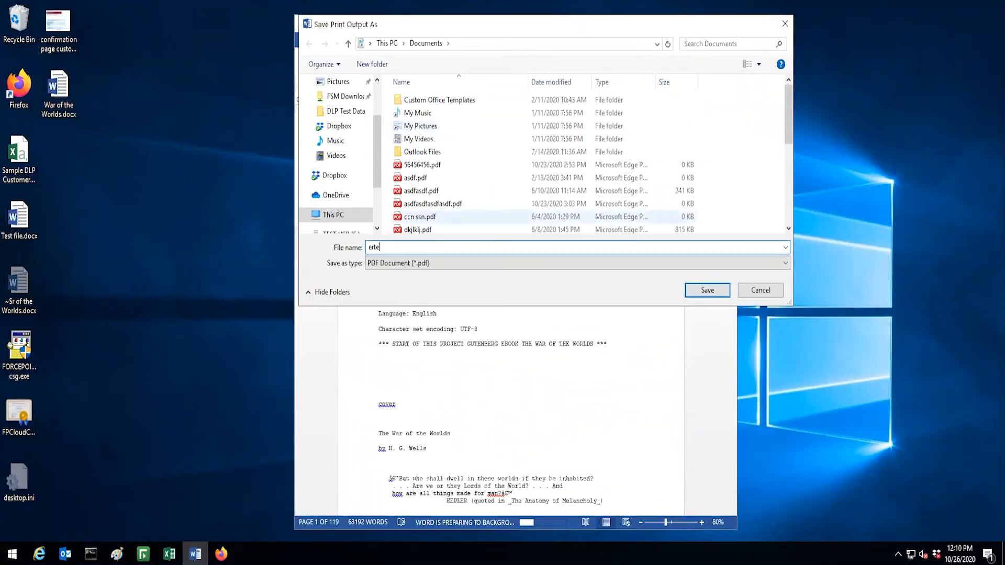
left_click(706, 290)
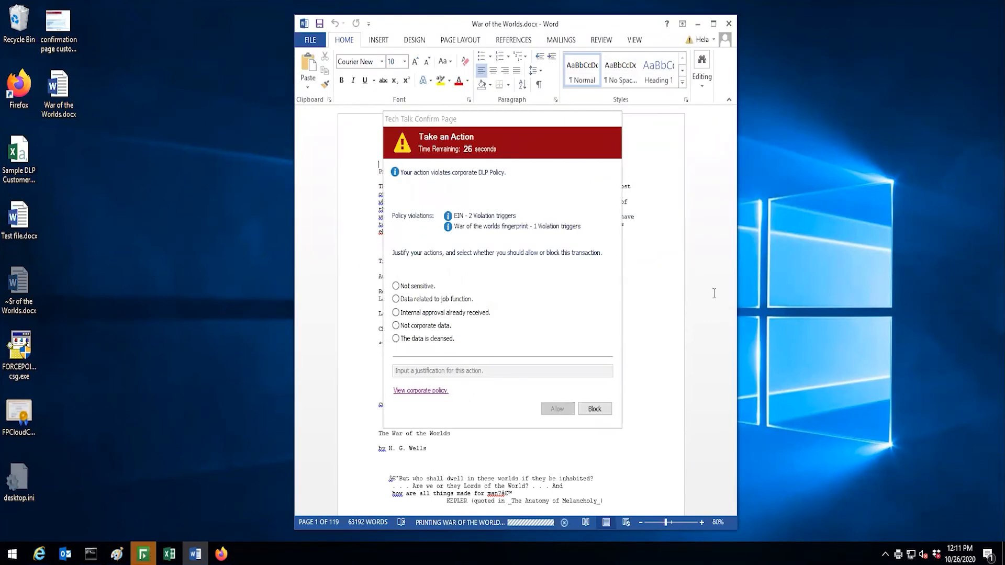
mouse_move(426, 286)
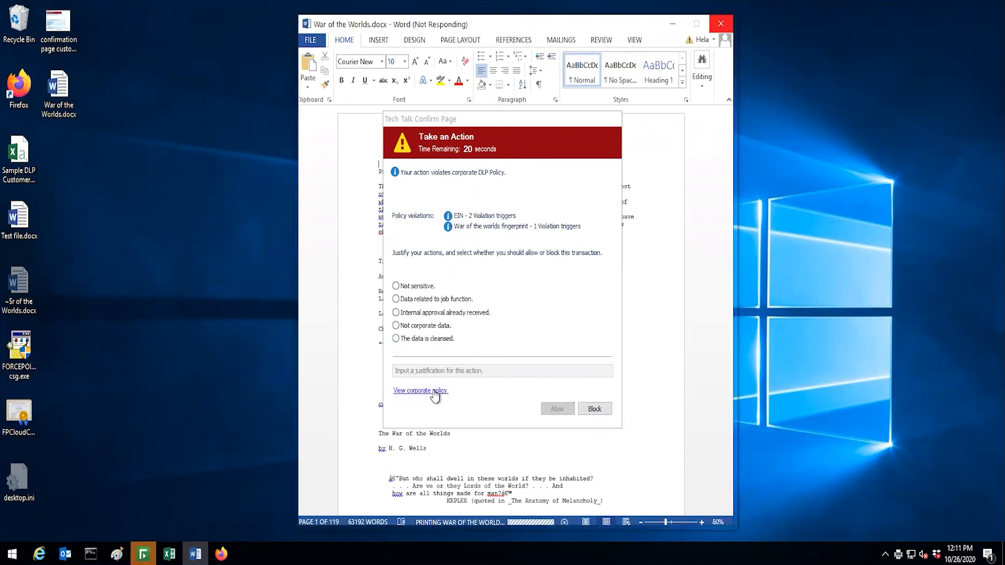
- Choose the Not corporate data reason and enter 'This is my personal data' as justification
left_click(396, 325)
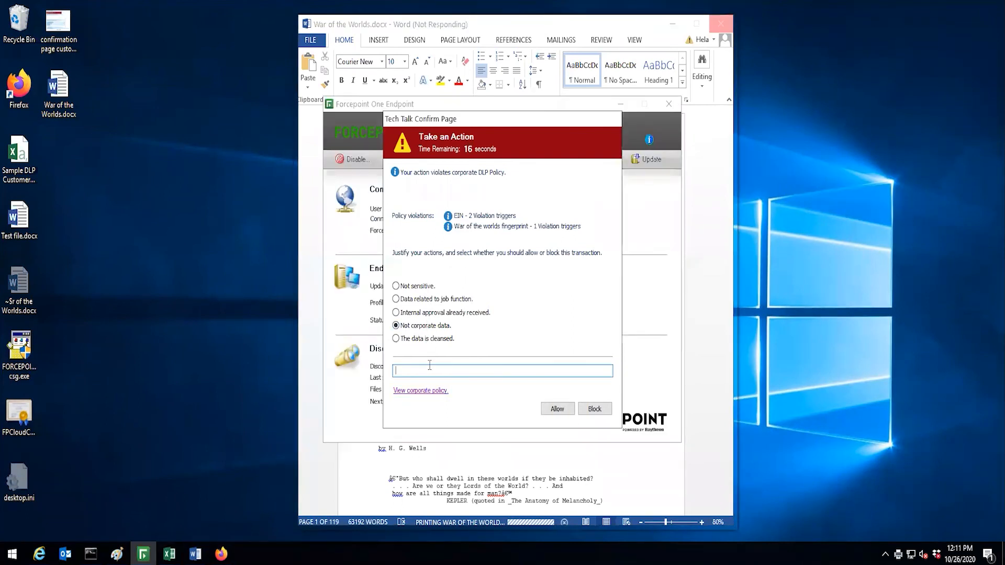
type("This is my personal")
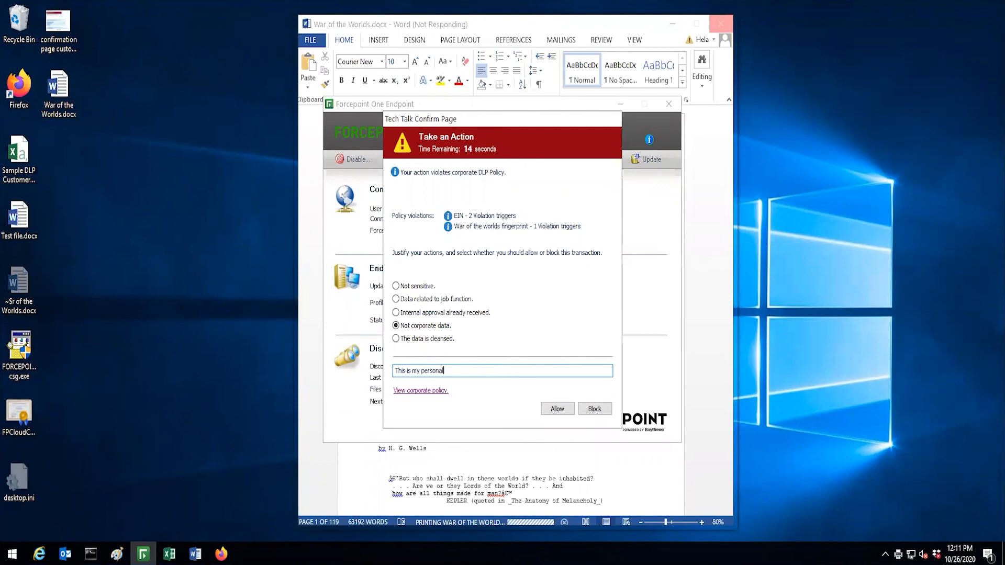
type("data")
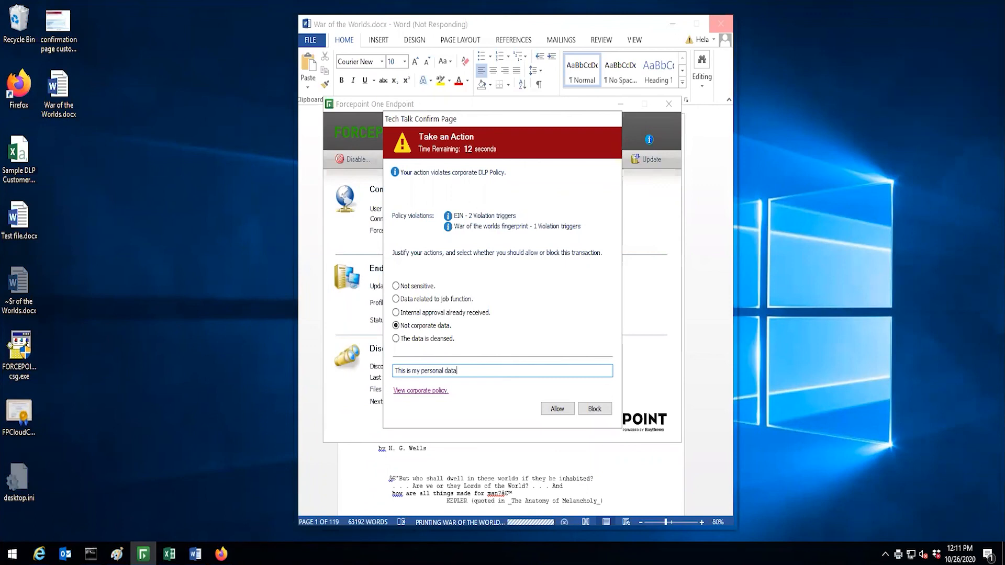